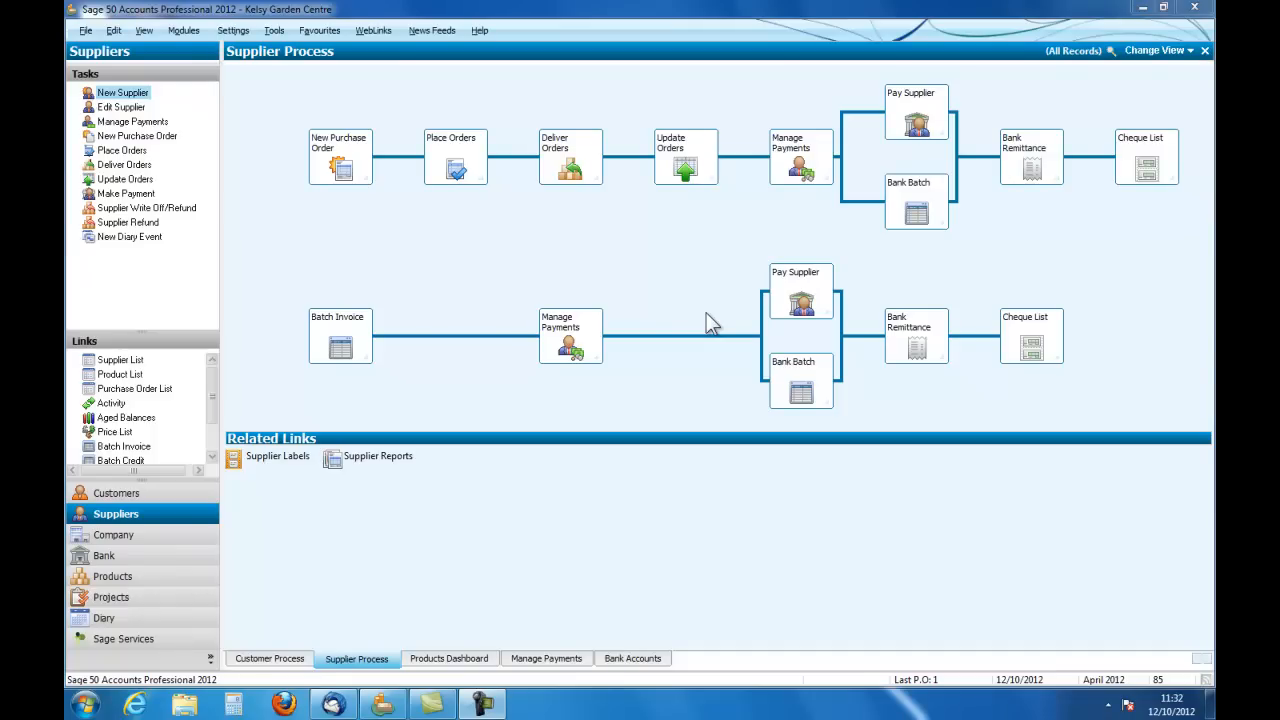
pyautogui.moveTo(378, 456)
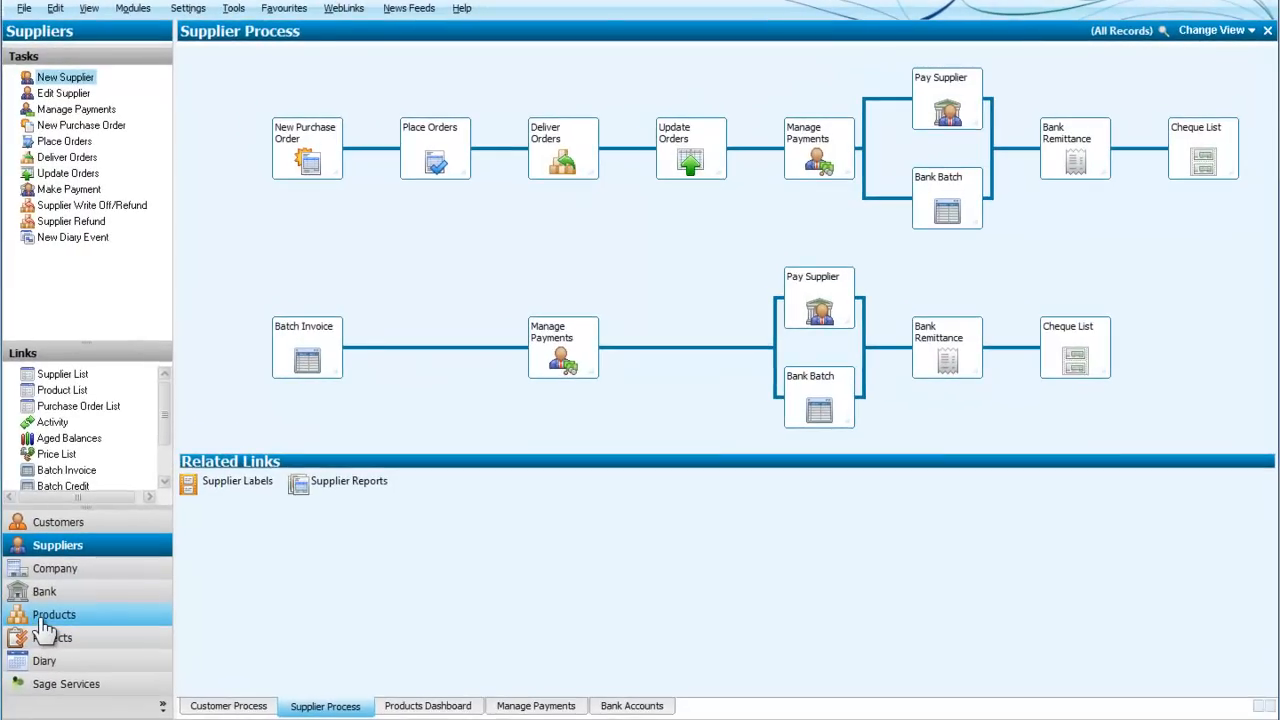
# - Switch from the Supplier Process view to the Products module dashboard
pyautogui.click(54, 614)
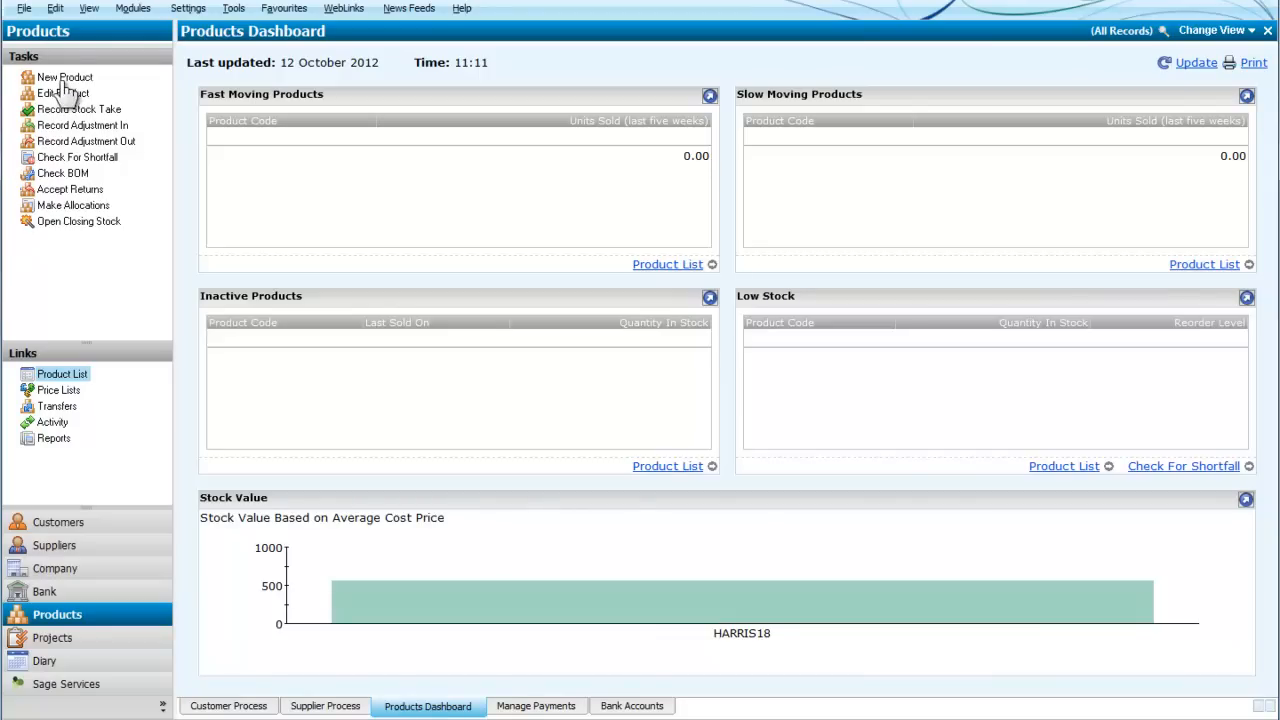
pyautogui.moveTo(66, 90)
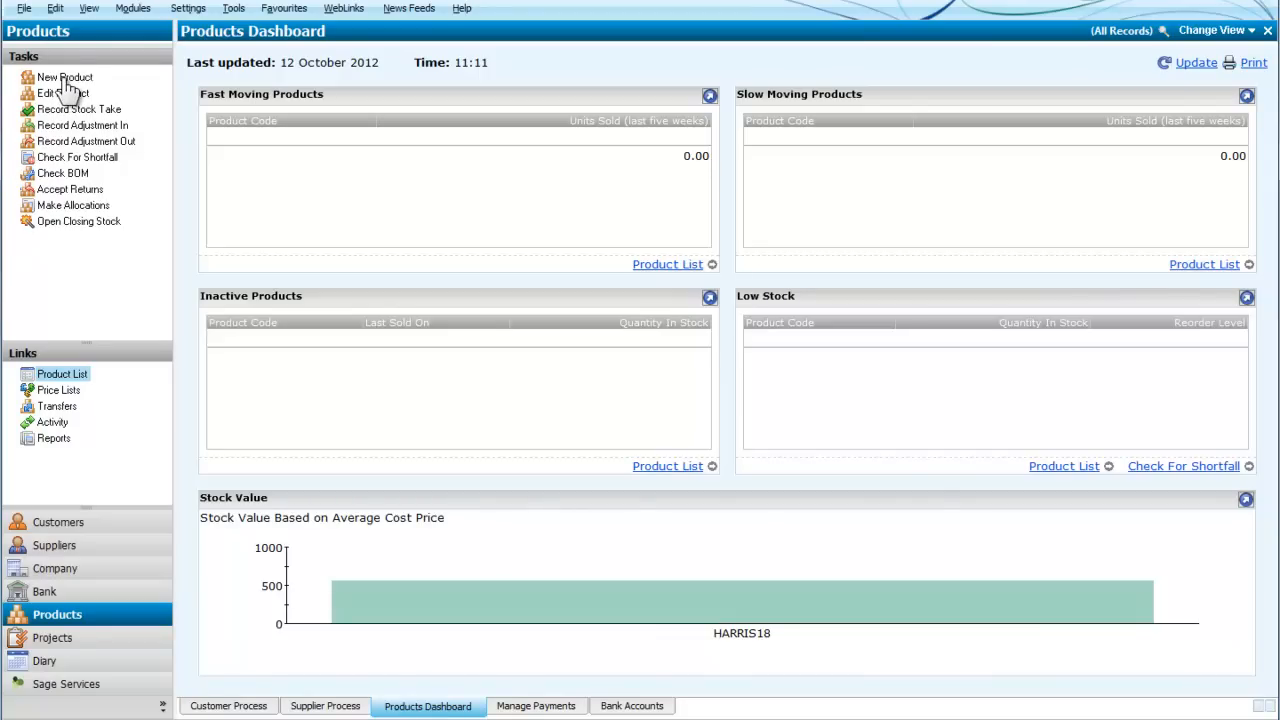
# - Begin a new product record with description 'McTavish Electric Chain Saw'
pyautogui.click(64, 77)
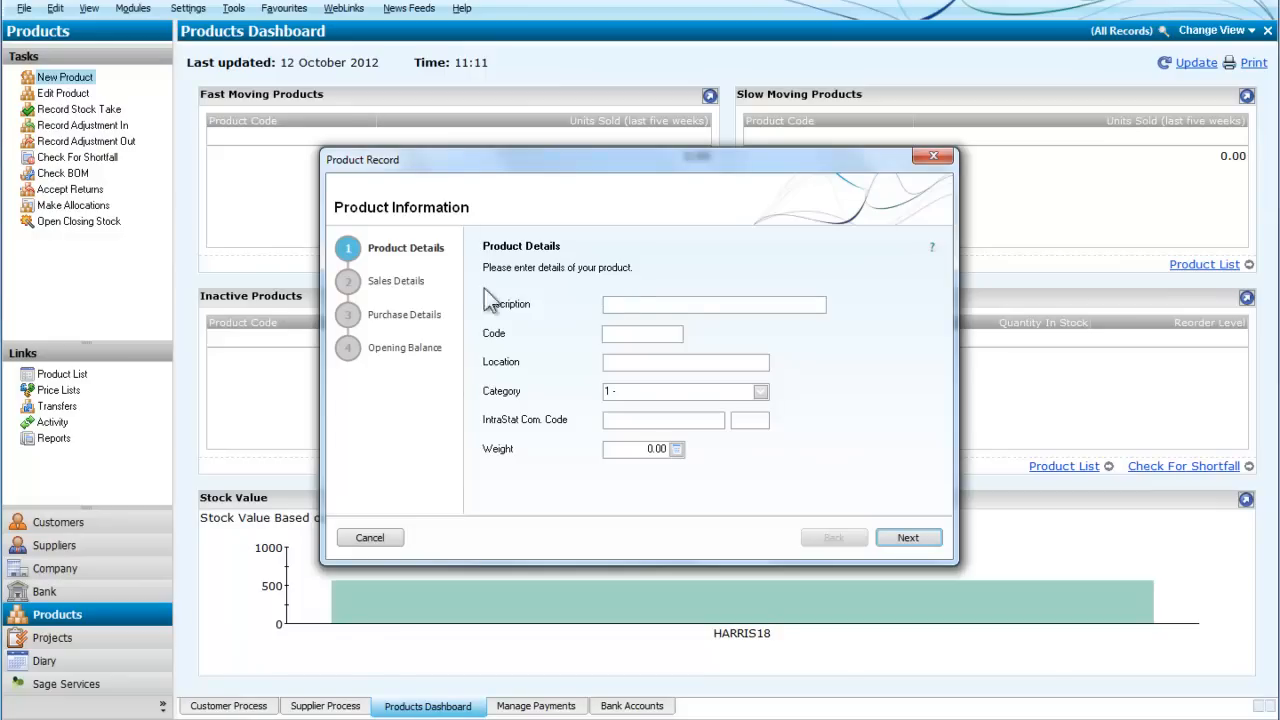
pyautogui.click(713, 305)
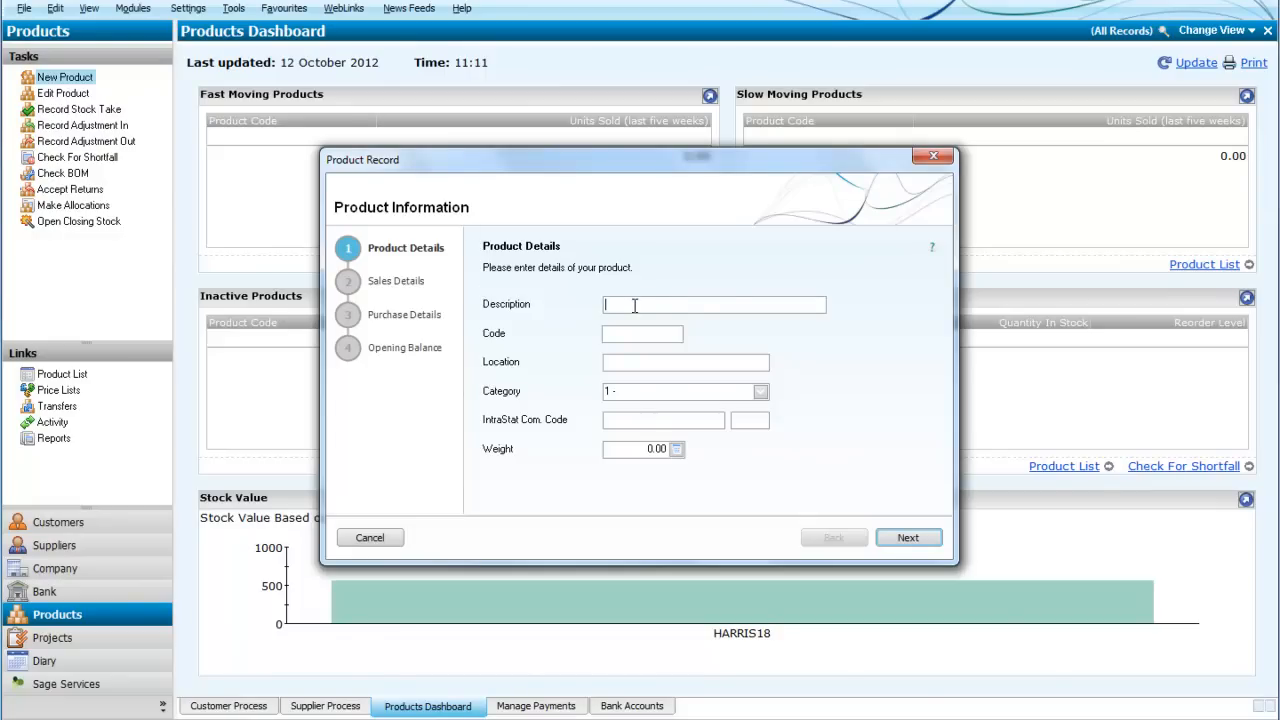
pyautogui.write('McTavish')
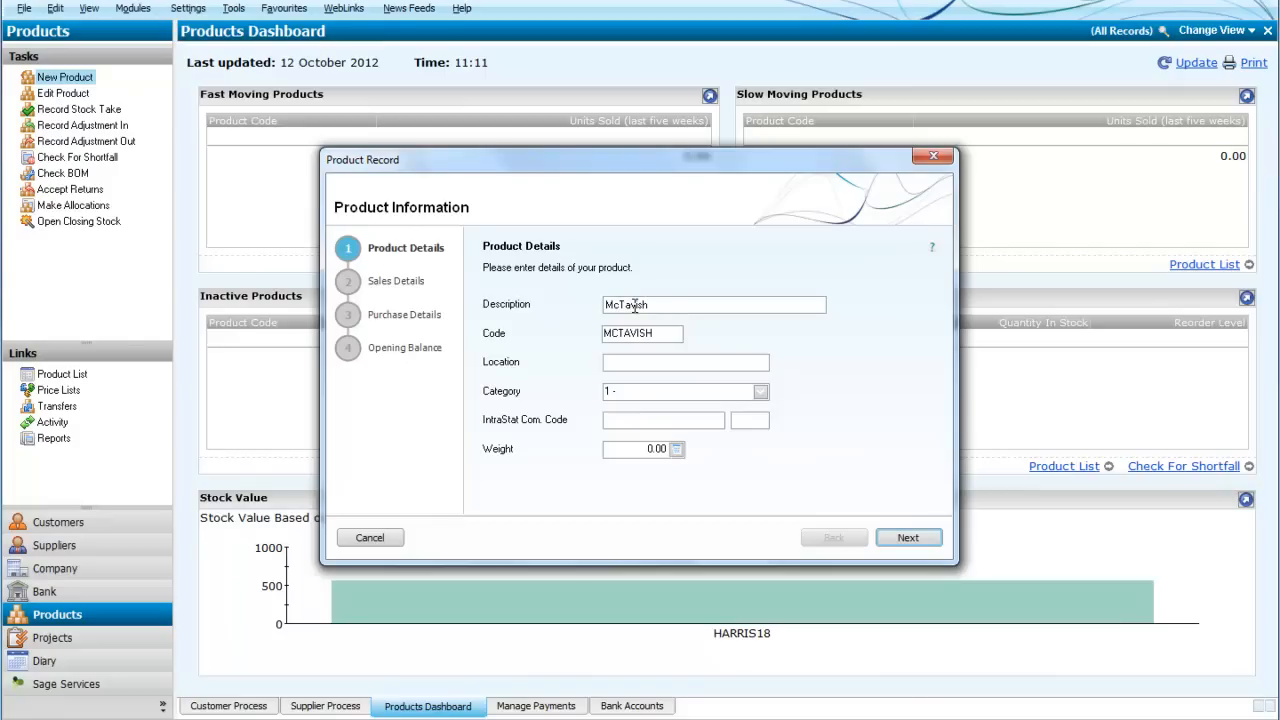
pyautogui.write('Electric')
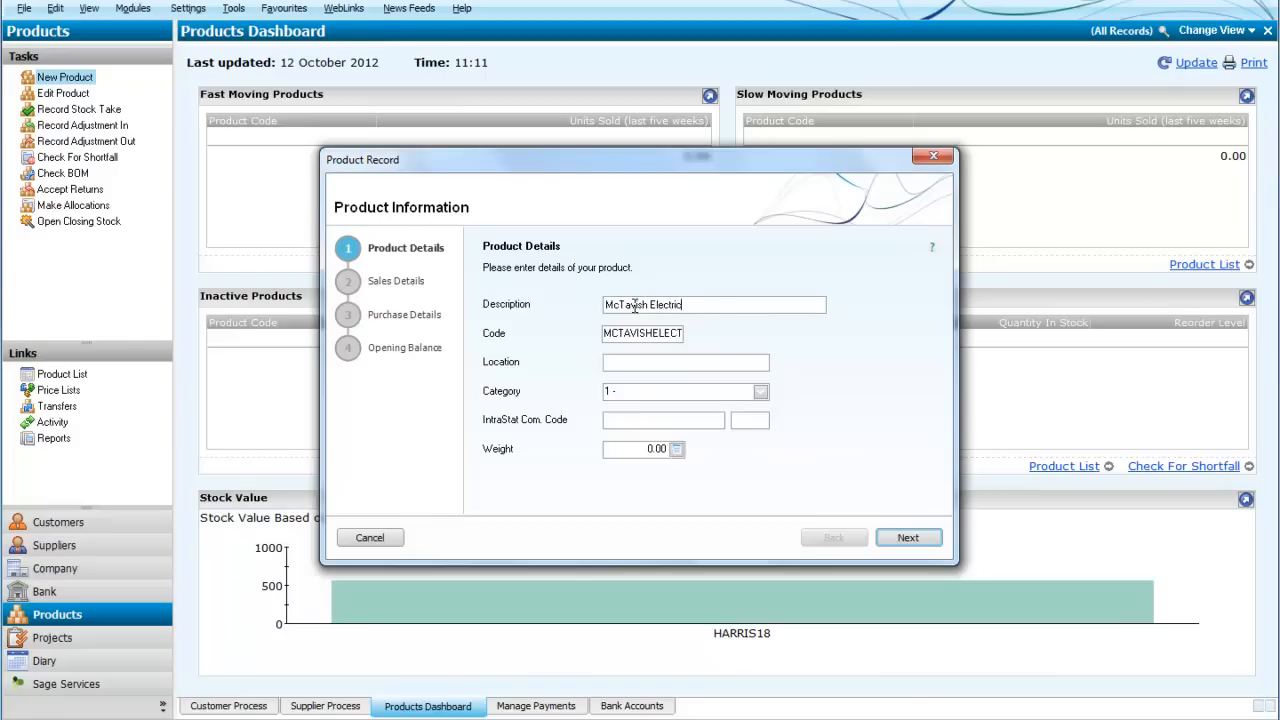
pyautogui.write('Chain')
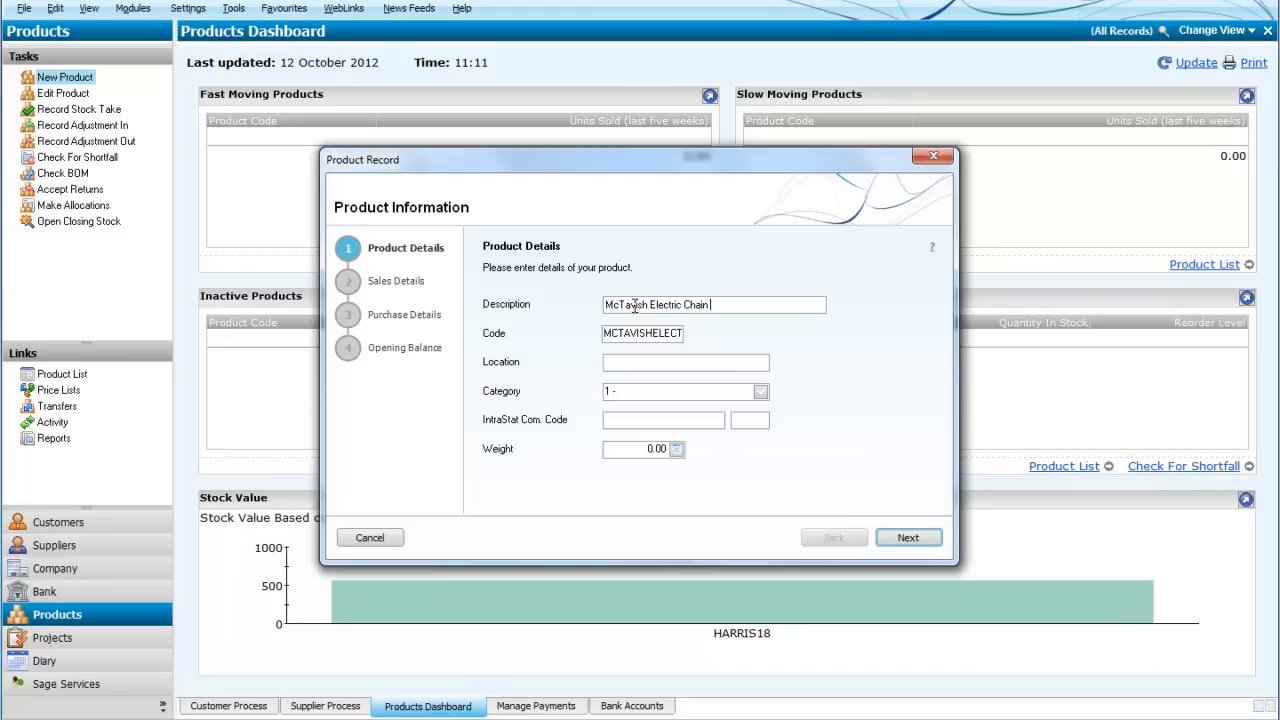
pyautogui.write('Saw')
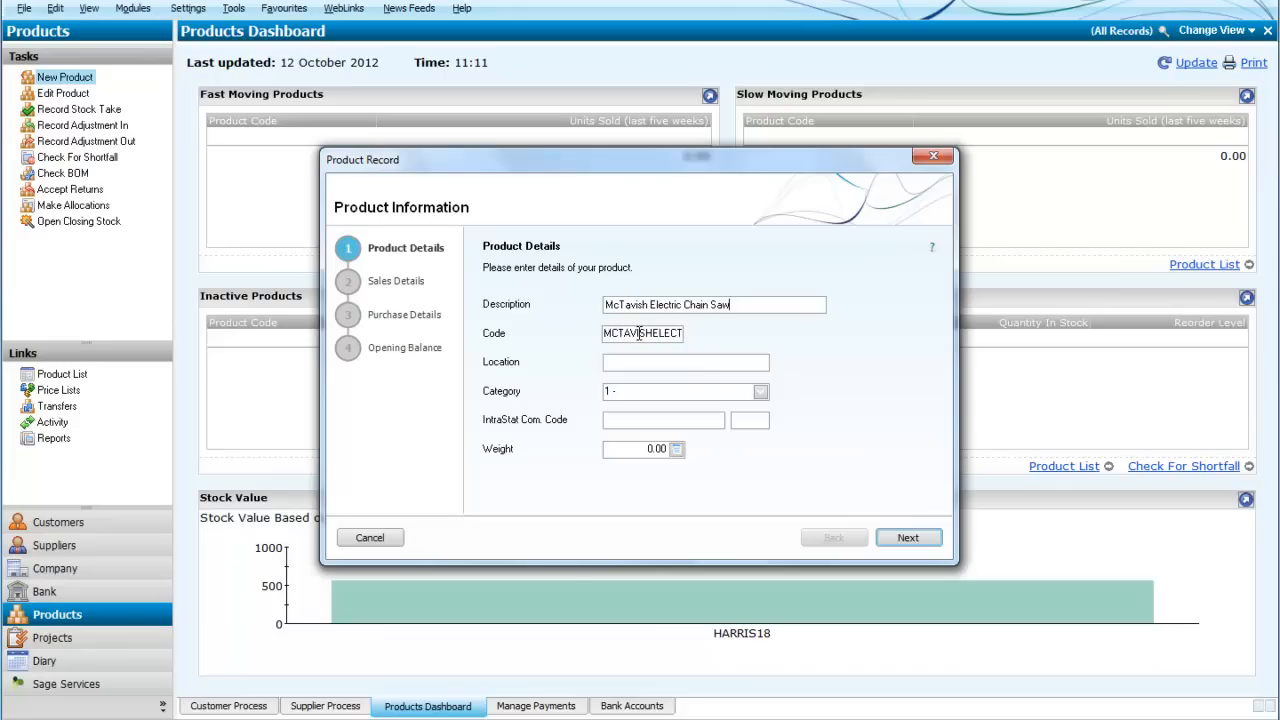
# - Replace the auto-generated code with MCTCHAINSAW and set location Aisle 5
pyautogui.doubleClick(640, 333)
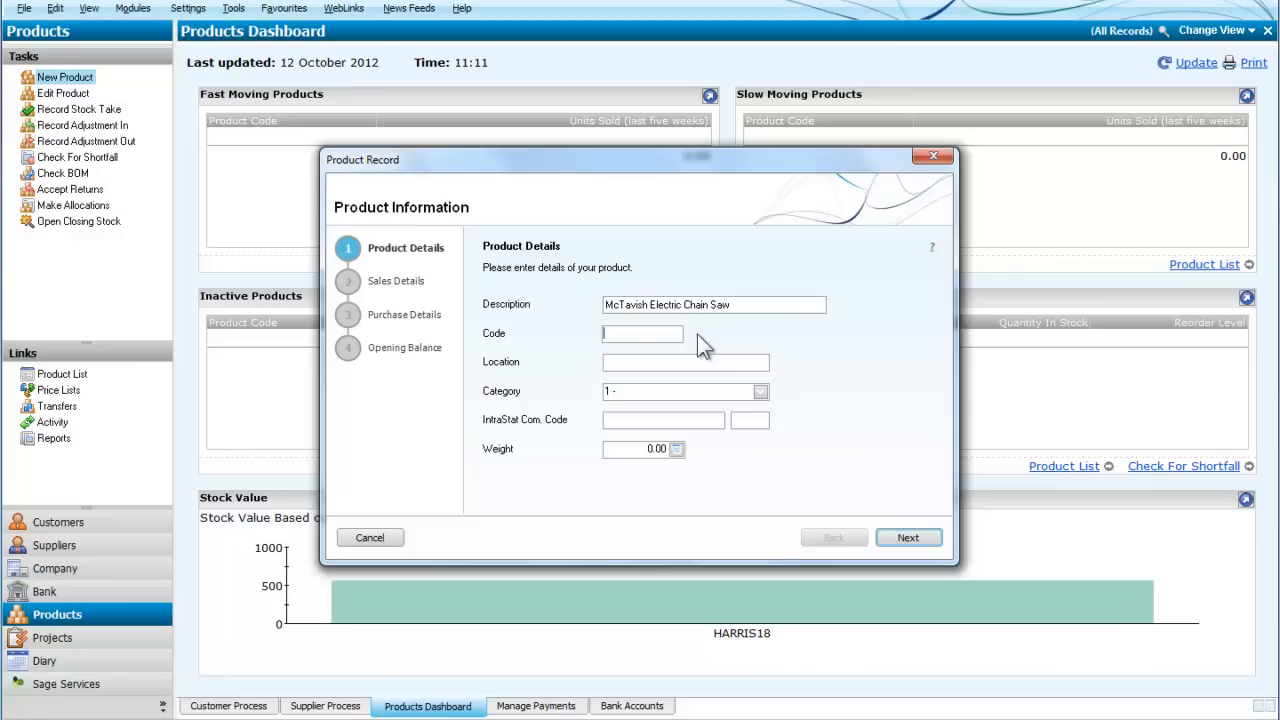
pyautogui.write('M')
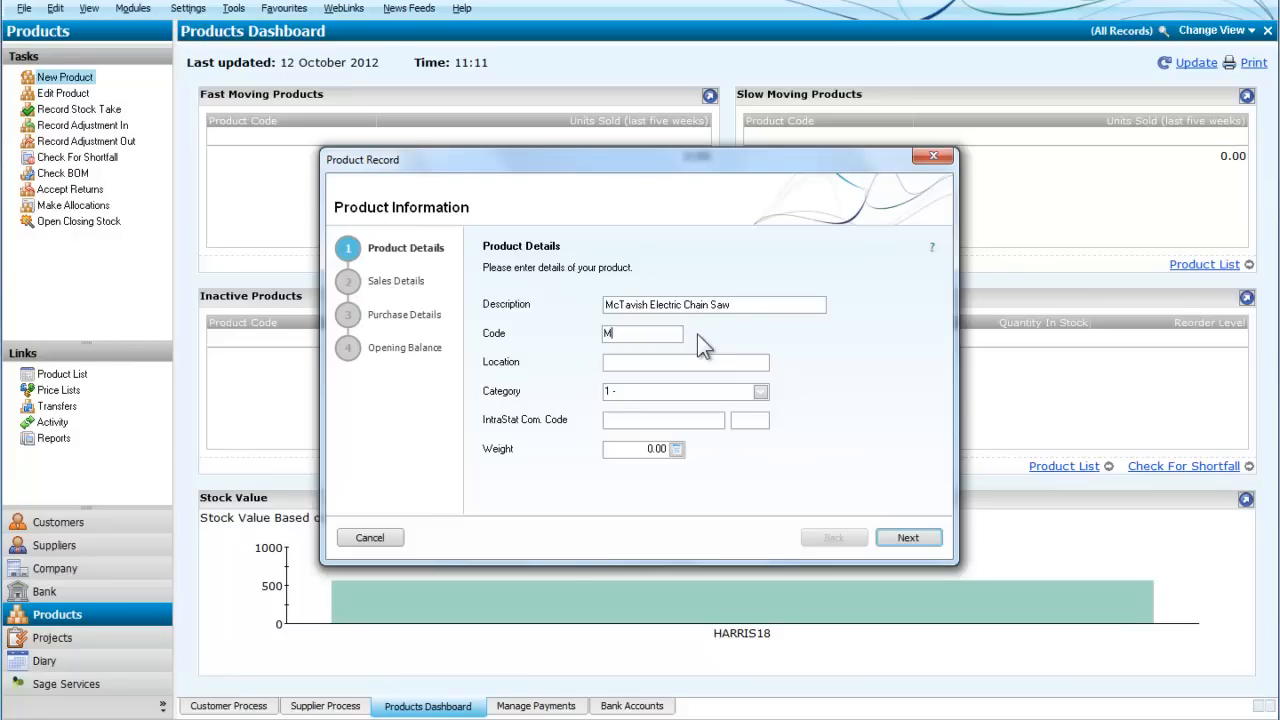
pyautogui.write('CT')
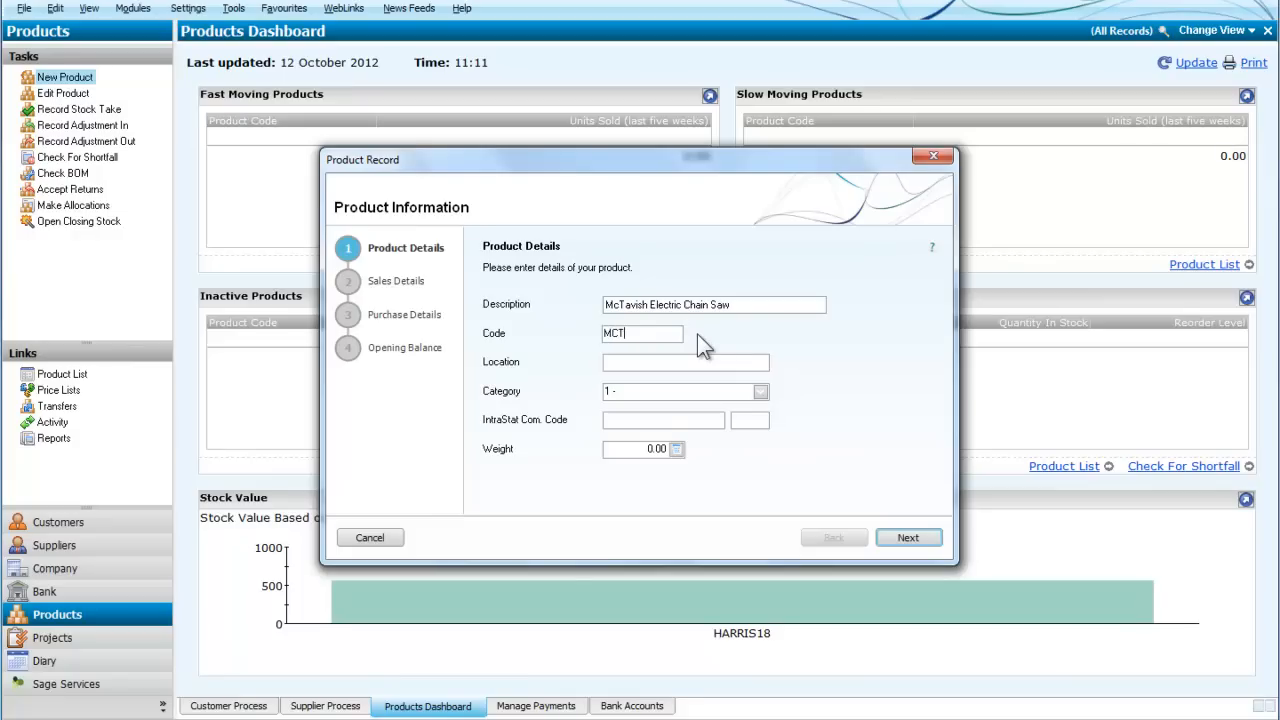
pyautogui.write('CHAINSAW')
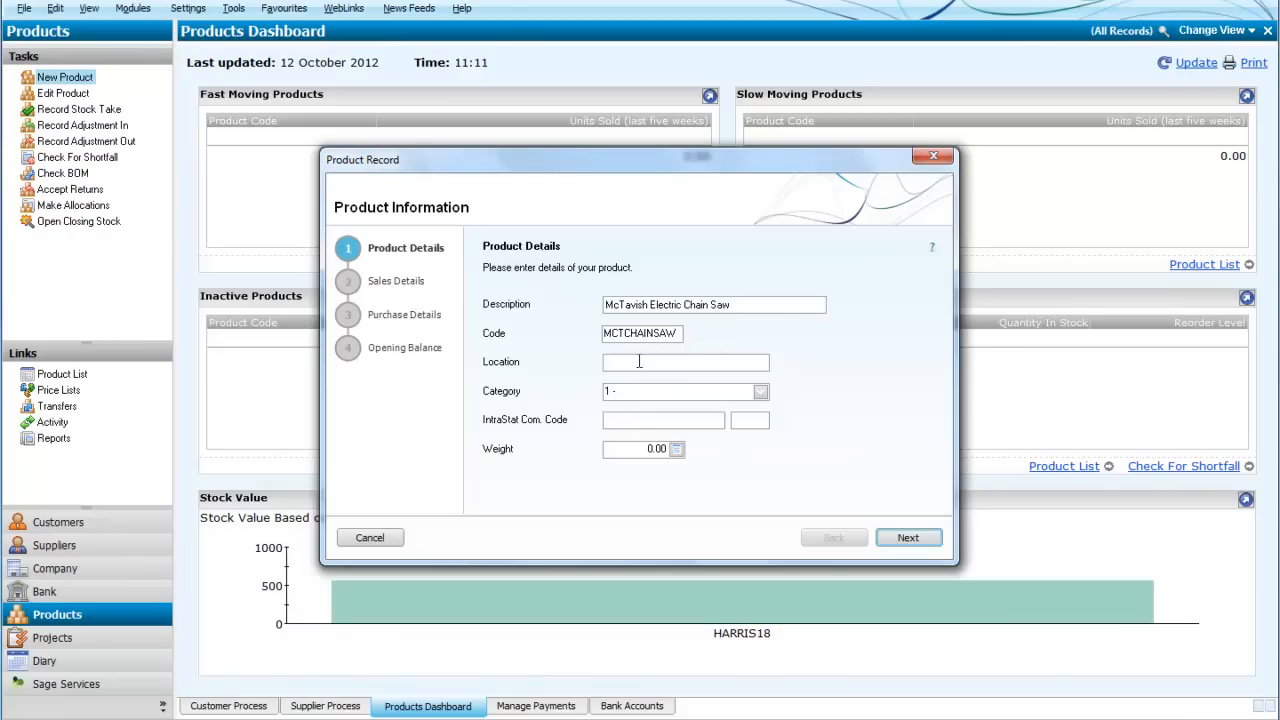
pyautogui.write('A')
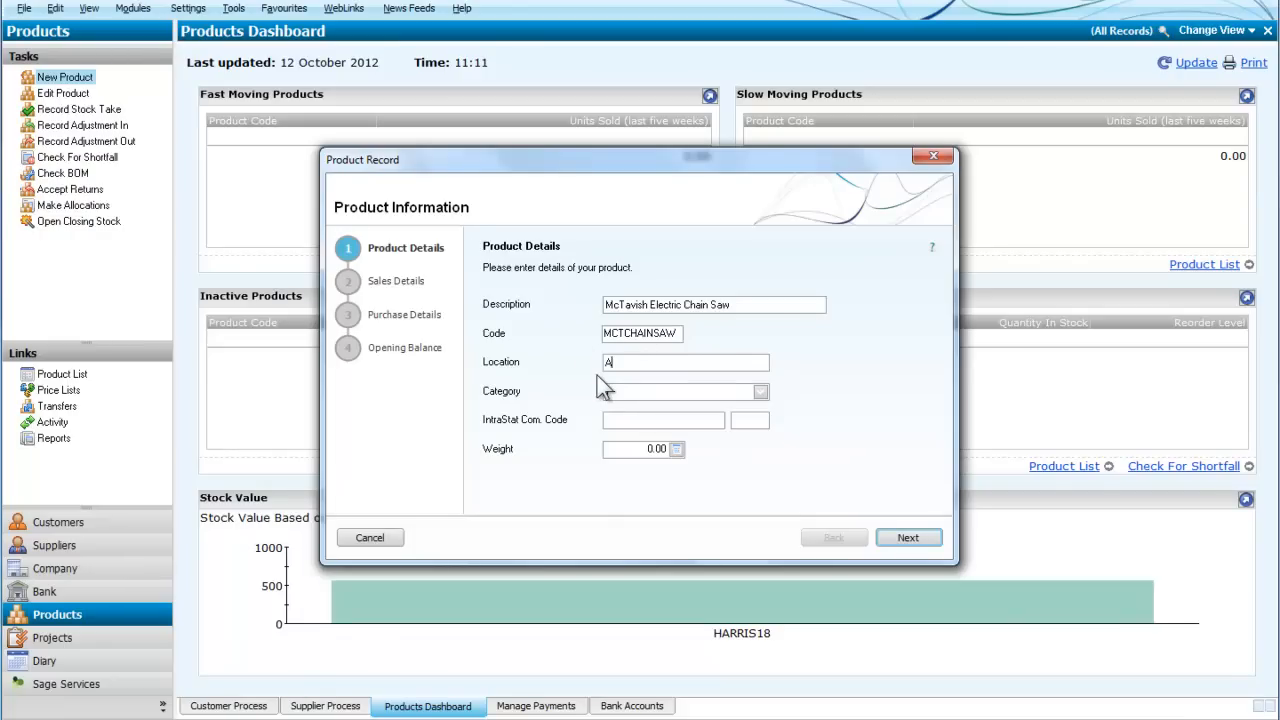
pyautogui.write('Aisle 5')
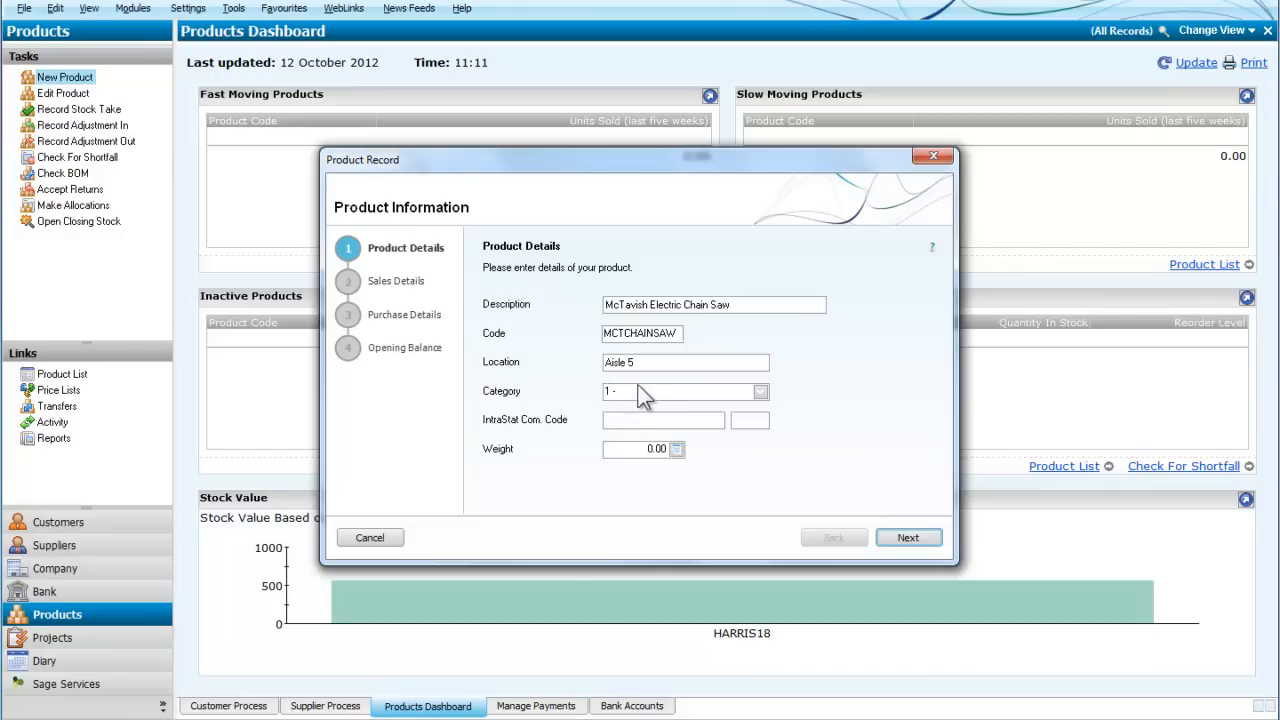
pyautogui.moveTo(758, 400)
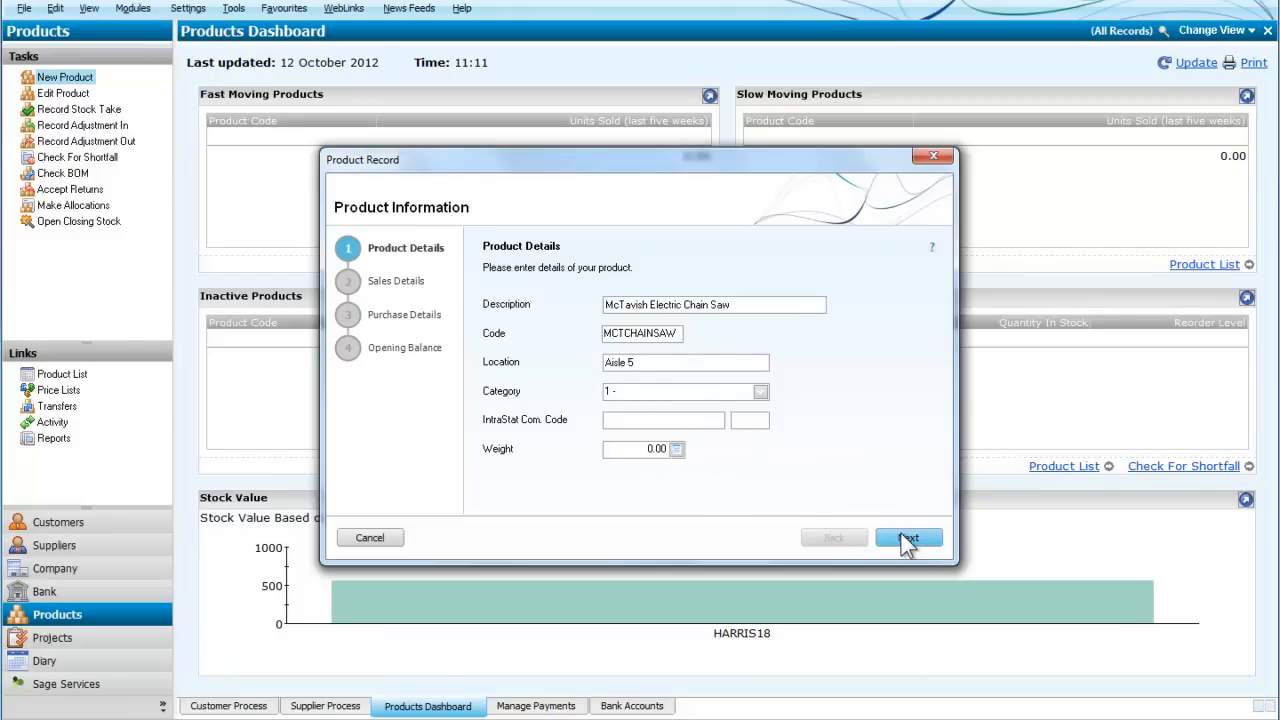
# - Enter sale price 210.00 with sales nominal code 4000 Machinery and Tools Sales
pyautogui.click(907, 537)
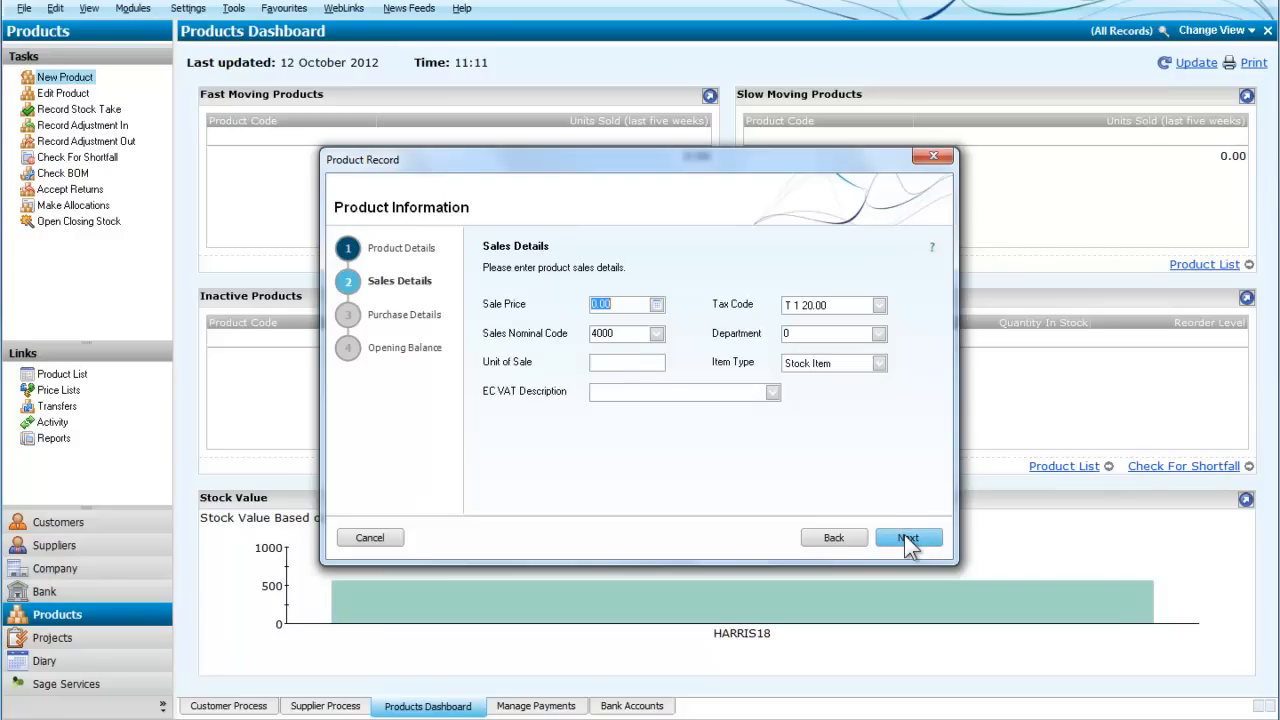
pyautogui.moveTo(658, 318)
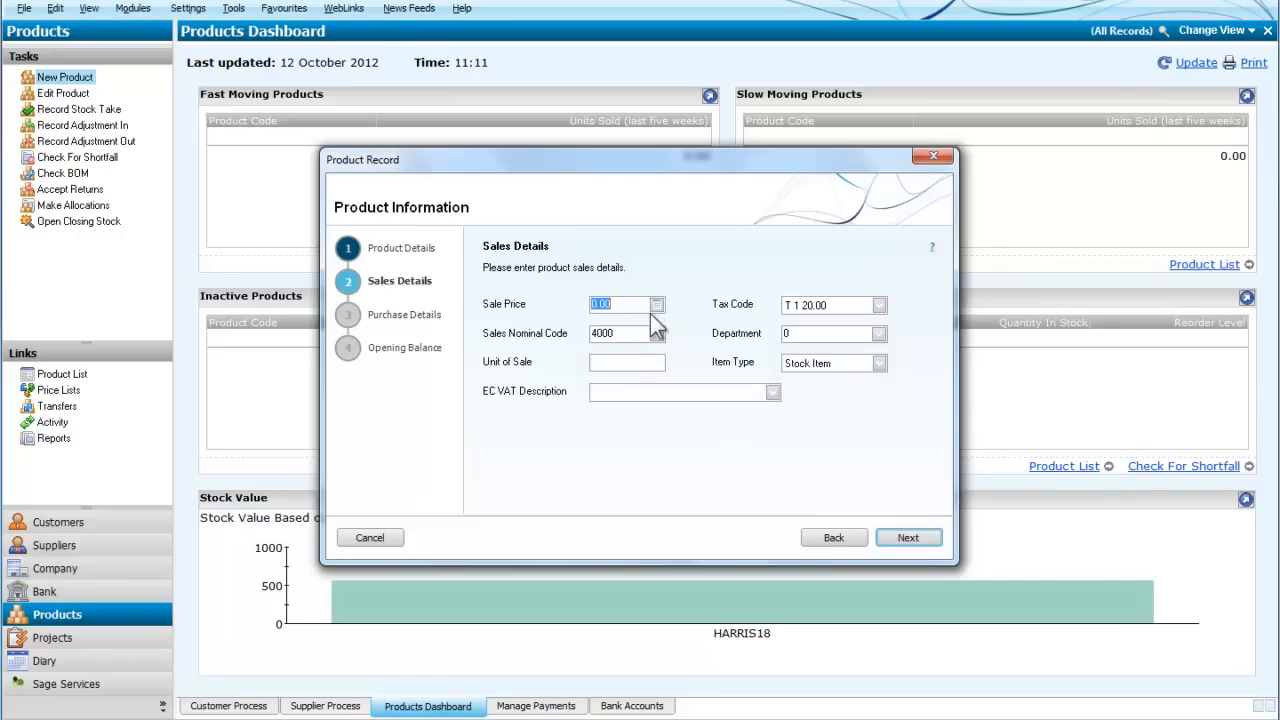
pyautogui.write('210')
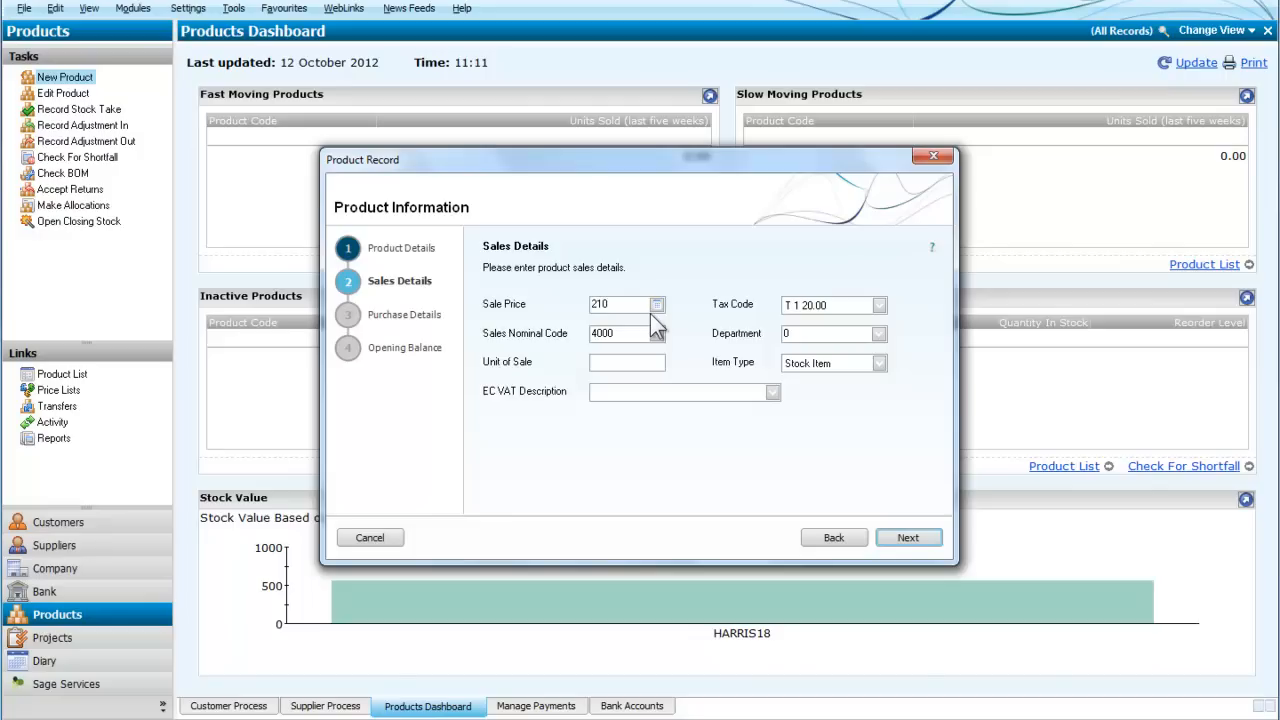
pyautogui.moveTo(668, 355)
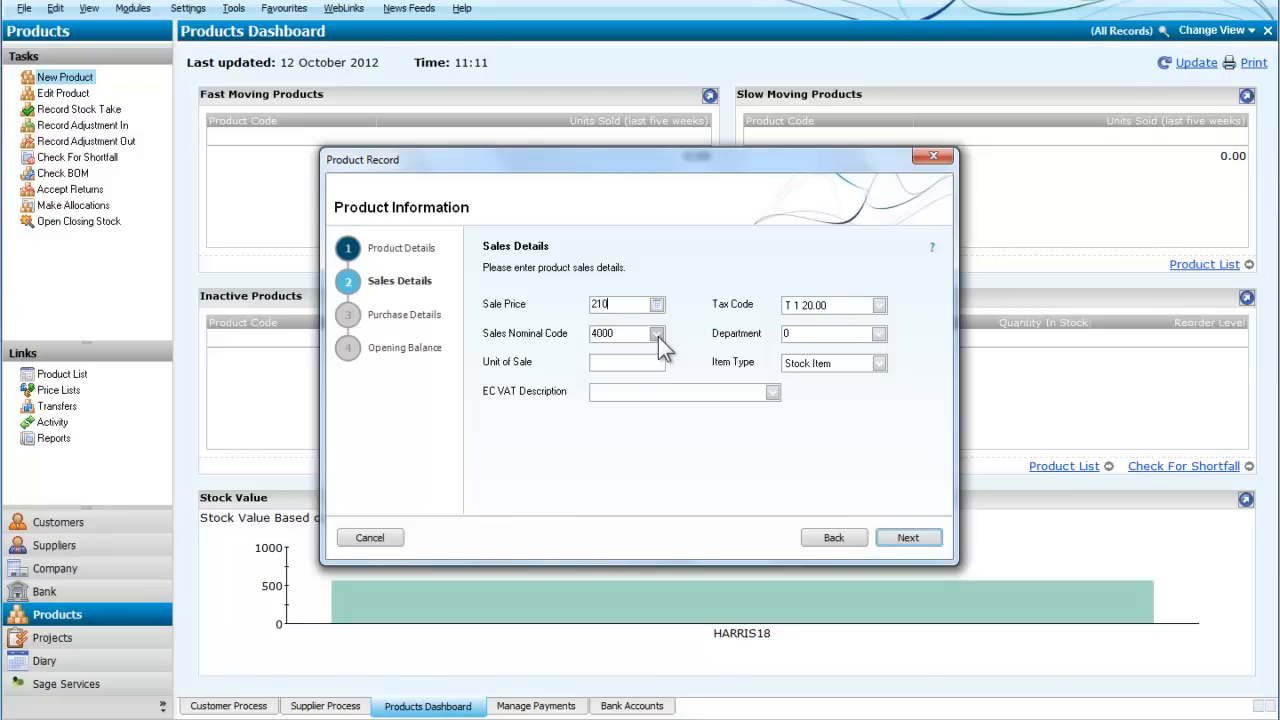
pyautogui.click(657, 333)
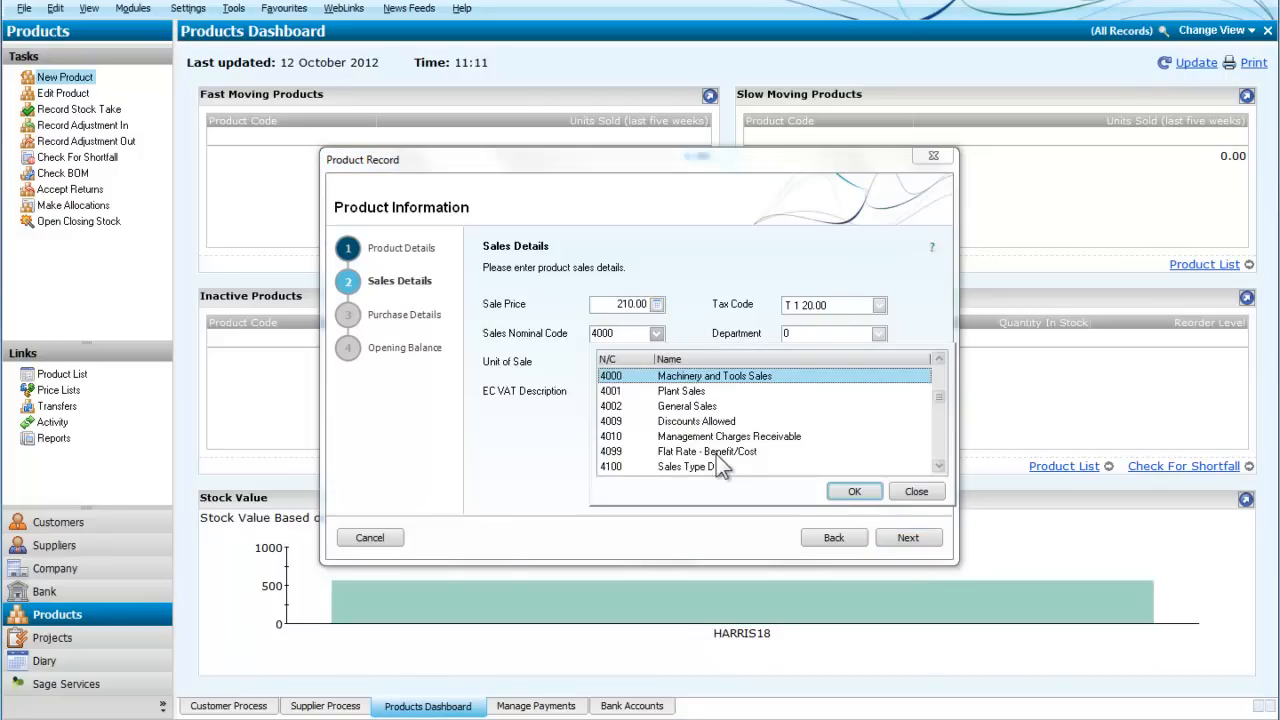
pyautogui.moveTo(875, 519)
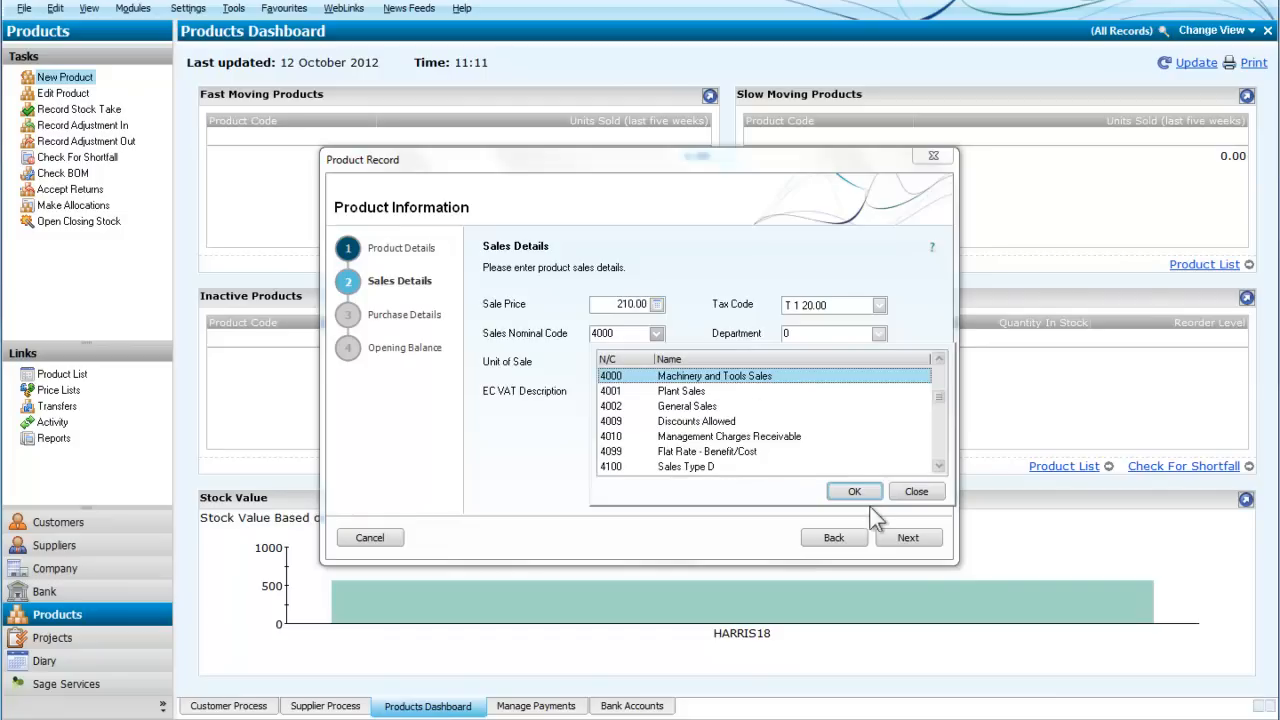
pyautogui.click(854, 491)
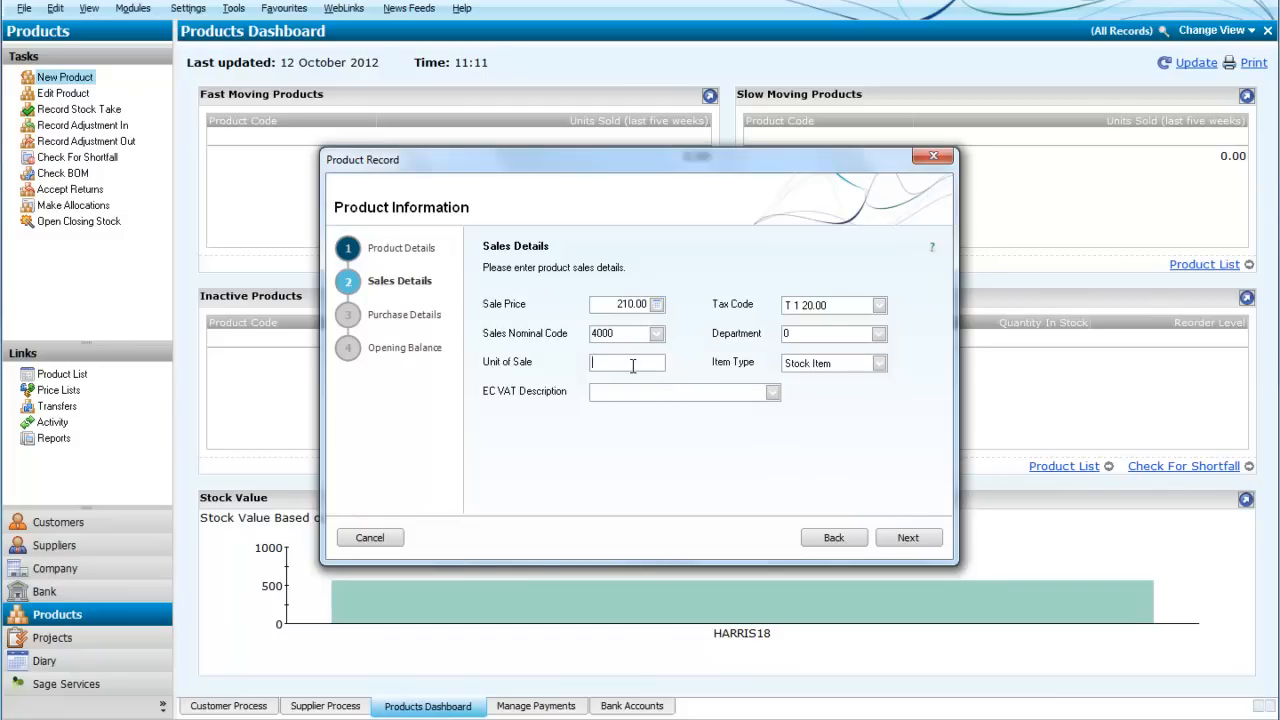
# - Set unit of sale Each, keep item type Stock Item, and continue to purchase details
pyautogui.write('Each')
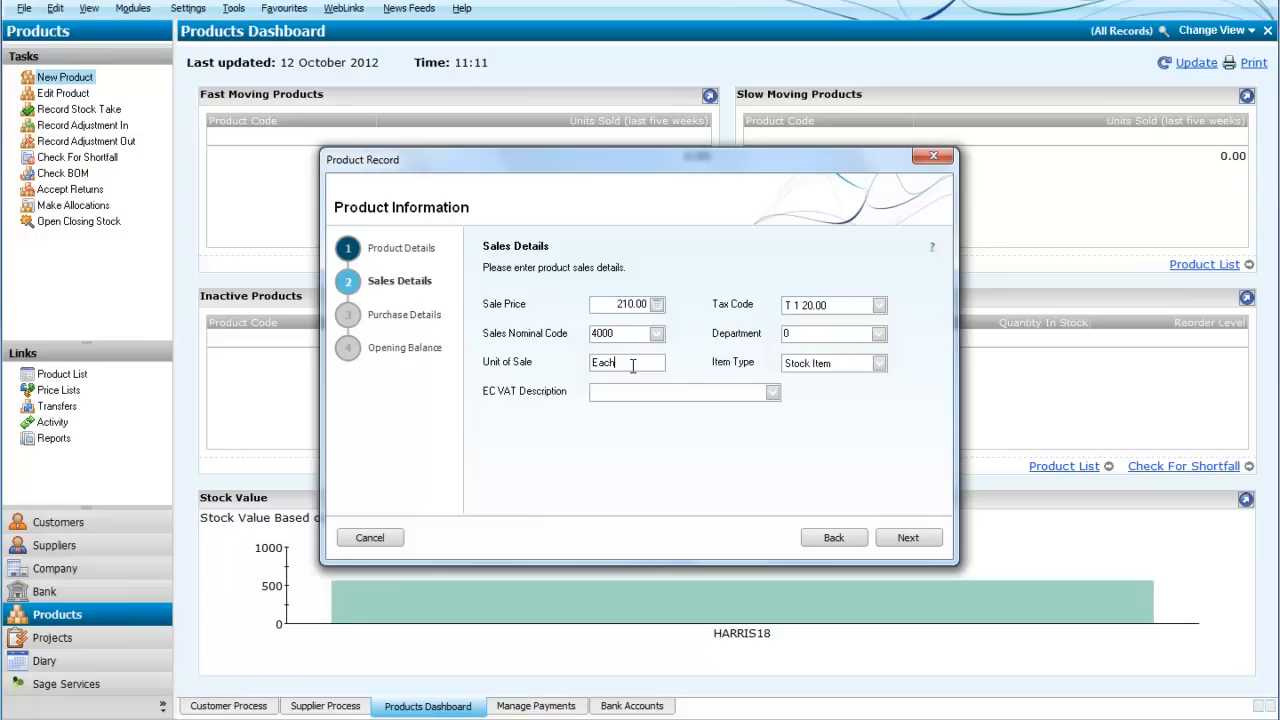
pyautogui.moveTo(787, 372)
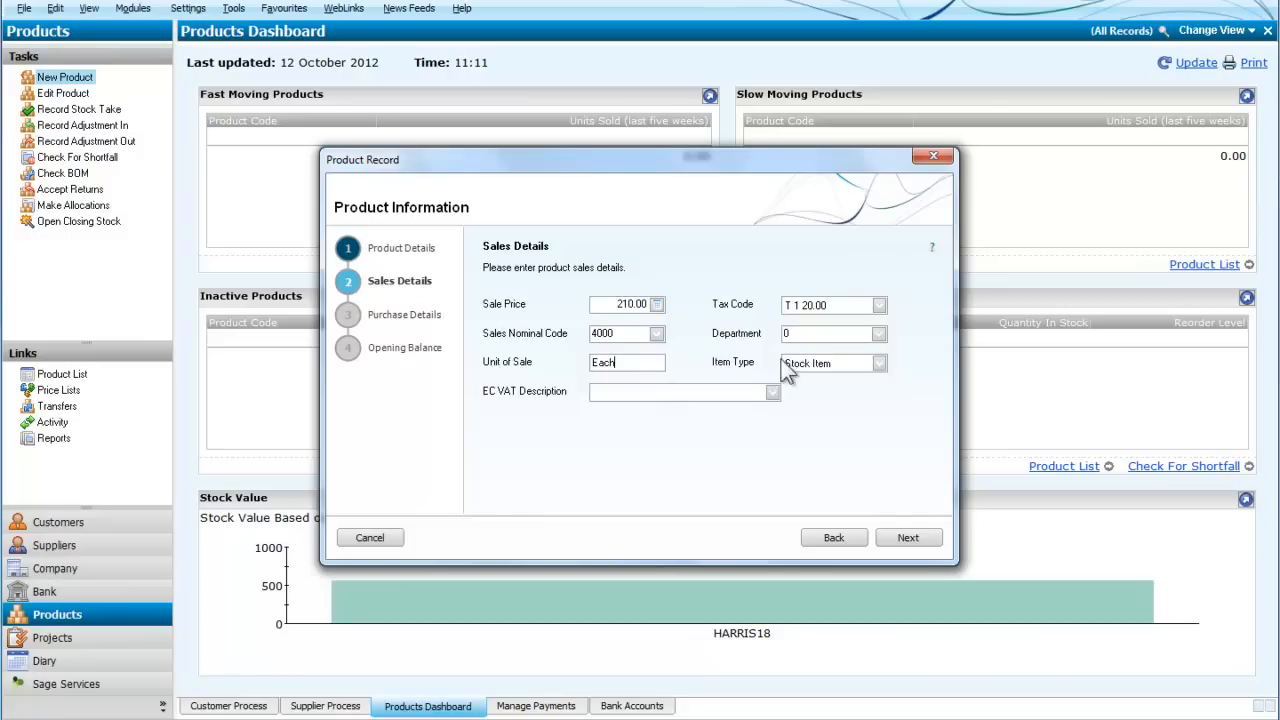
pyautogui.click(878, 362)
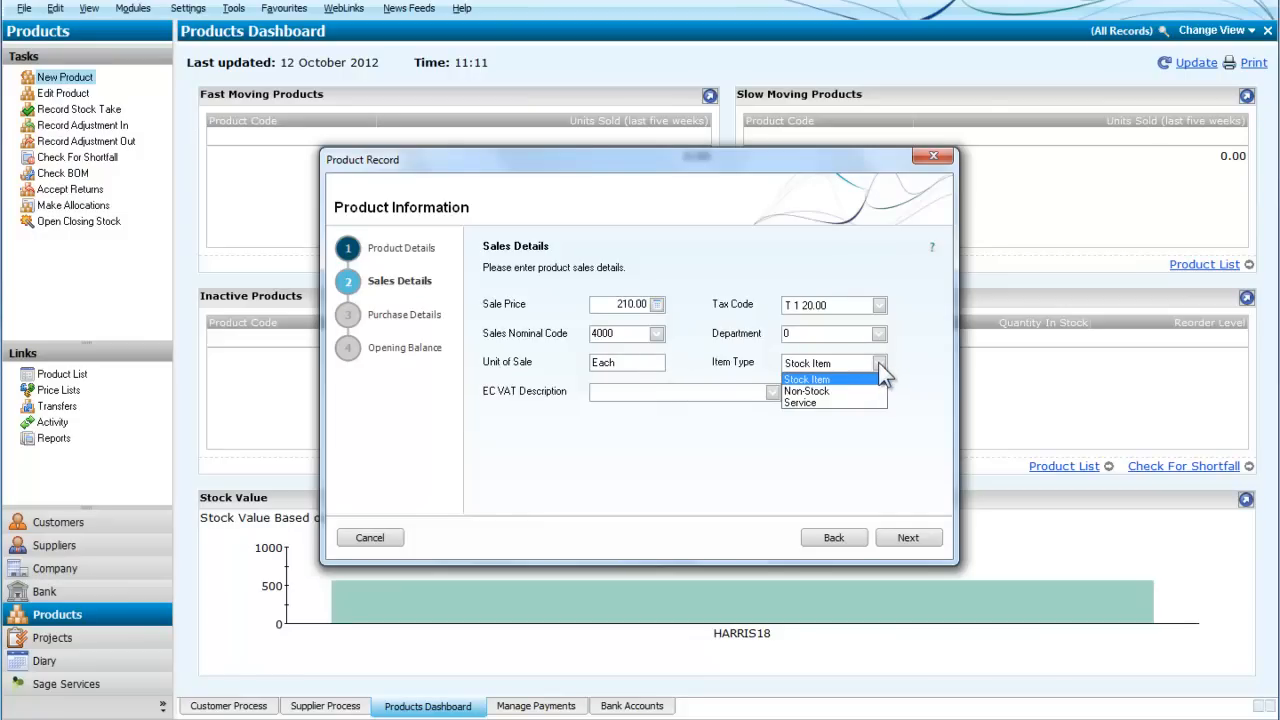
pyautogui.click(807, 378)
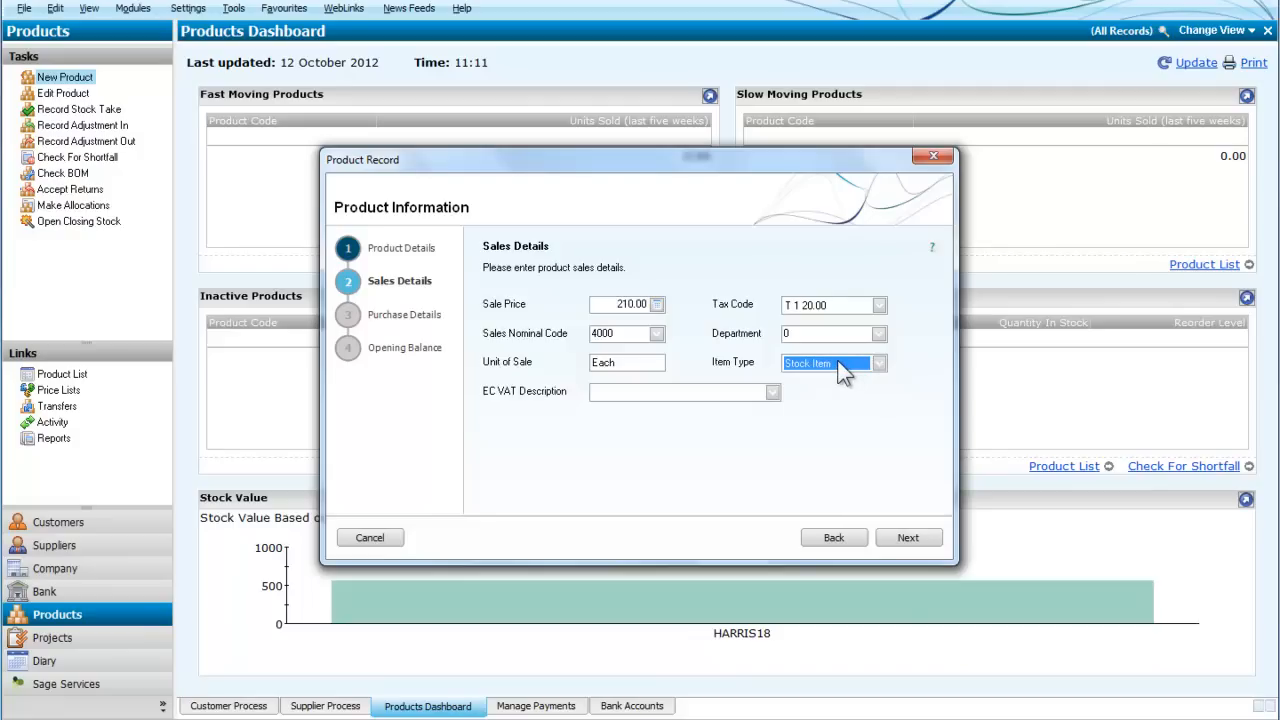
pyautogui.moveTo(884, 527)
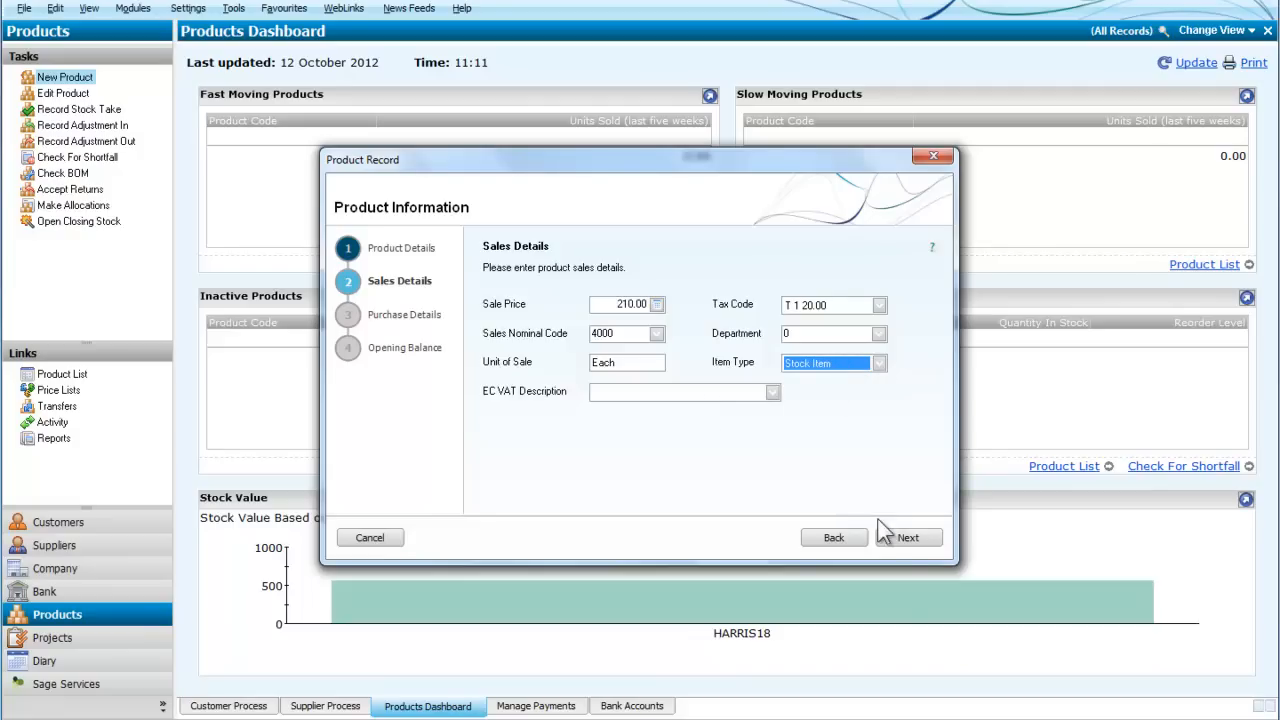
pyautogui.moveTo(525, 412)
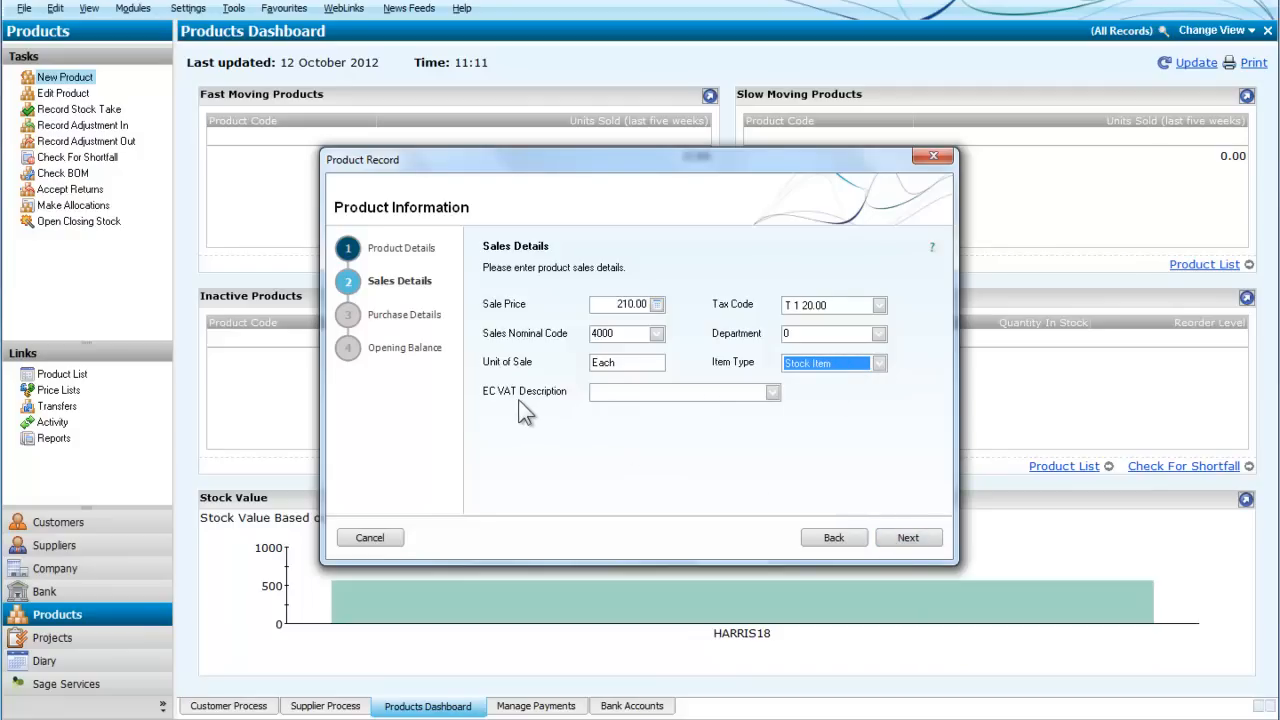
pyautogui.moveTo(538, 410)
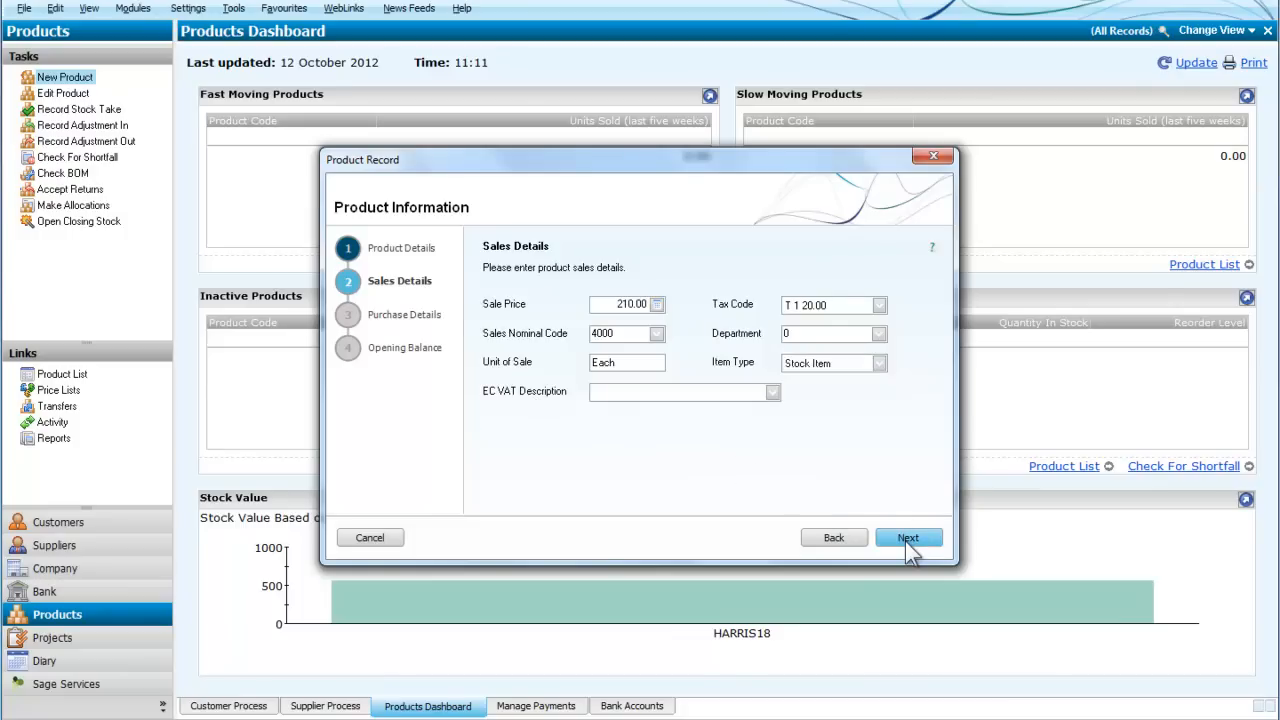
pyautogui.click(907, 537)
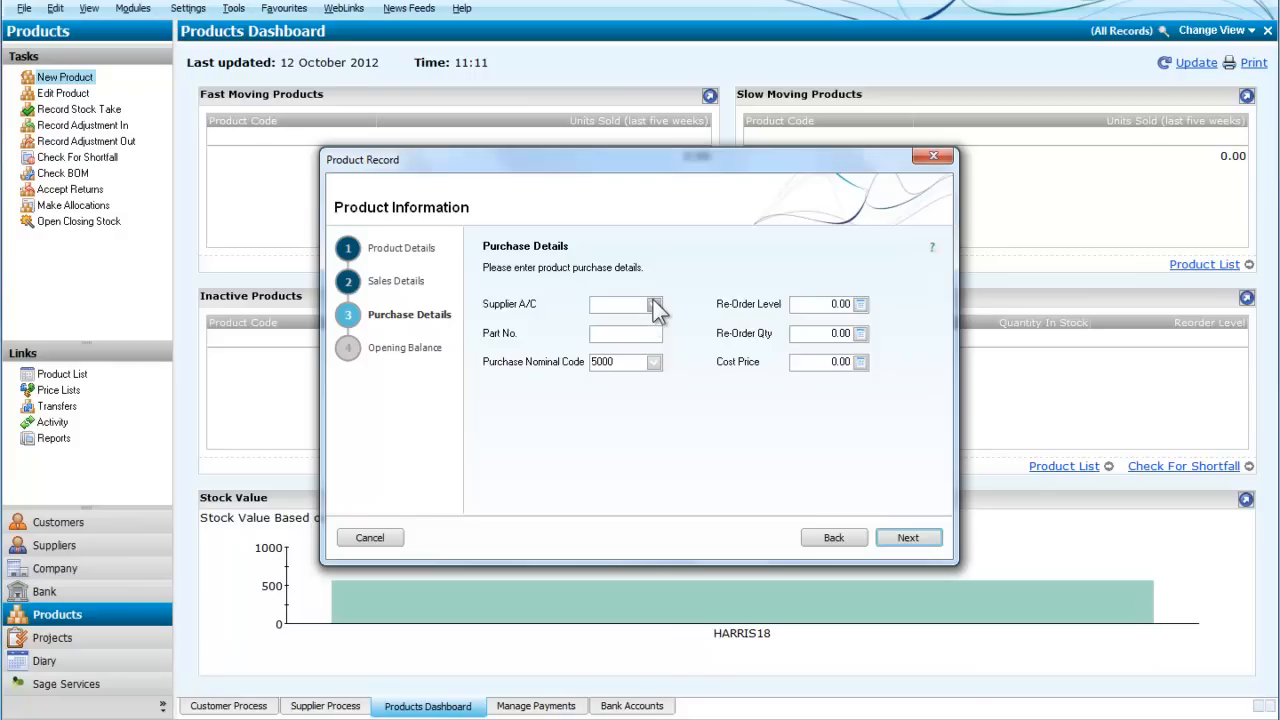
# - Choose supplier MCTAV001 McTavish Engineering and purchase nominal code 5000
pyautogui.click(655, 304)
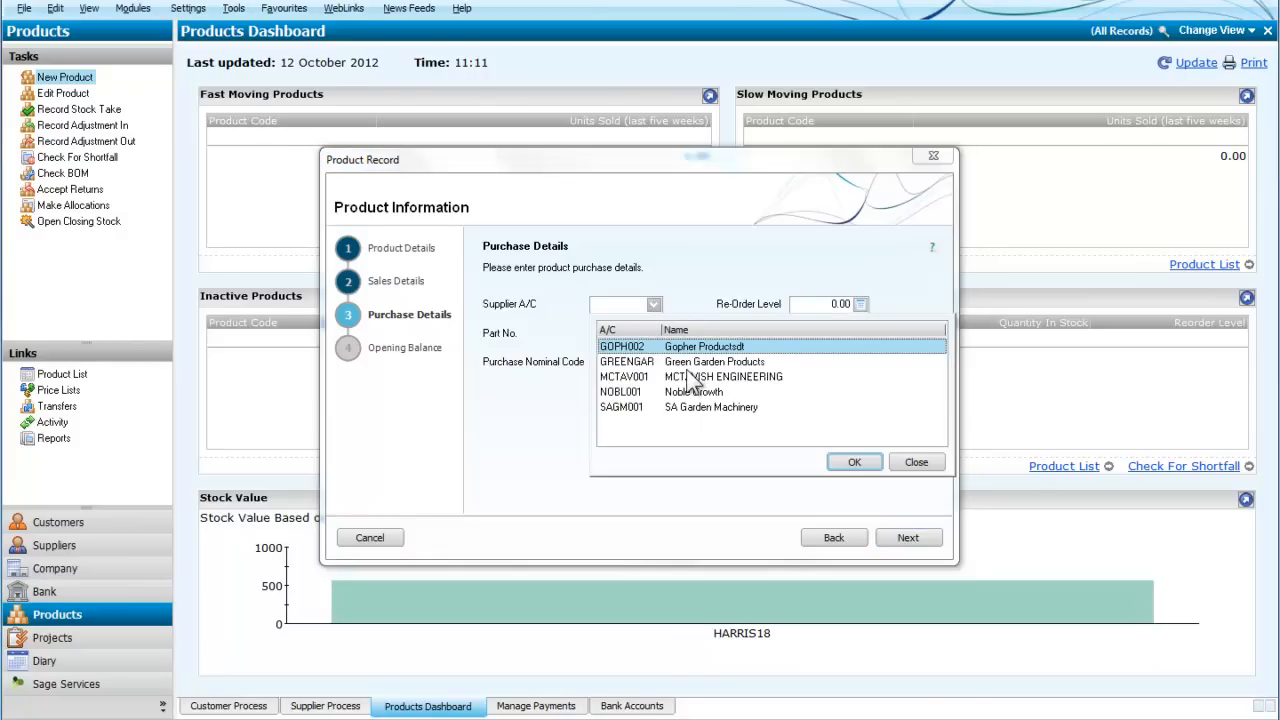
pyautogui.moveTo(693, 385)
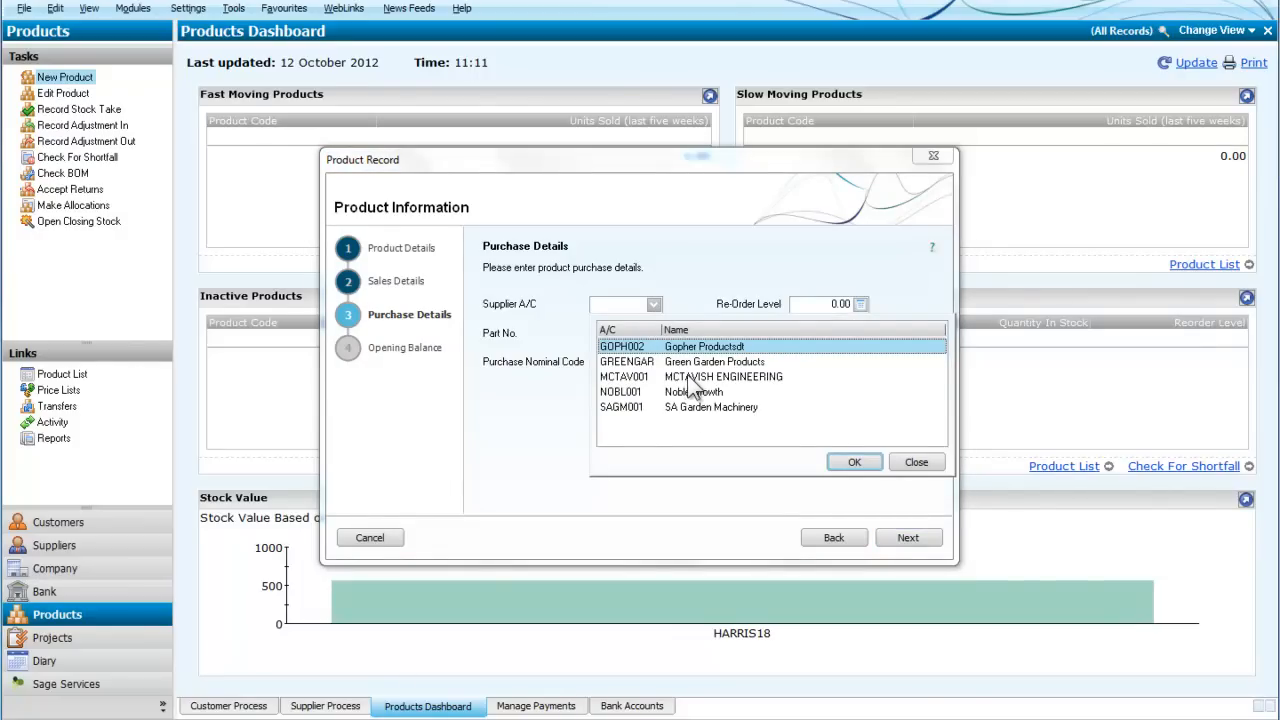
pyautogui.click(723, 376)
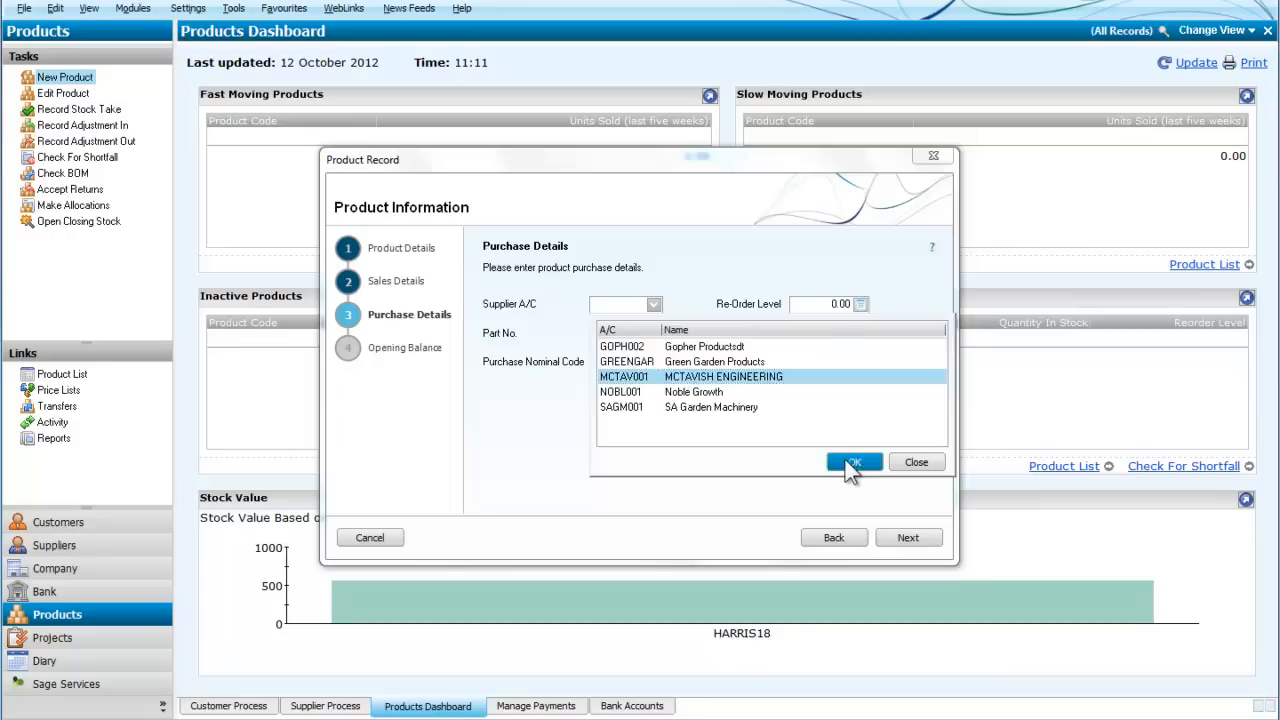
pyautogui.click(853, 462)
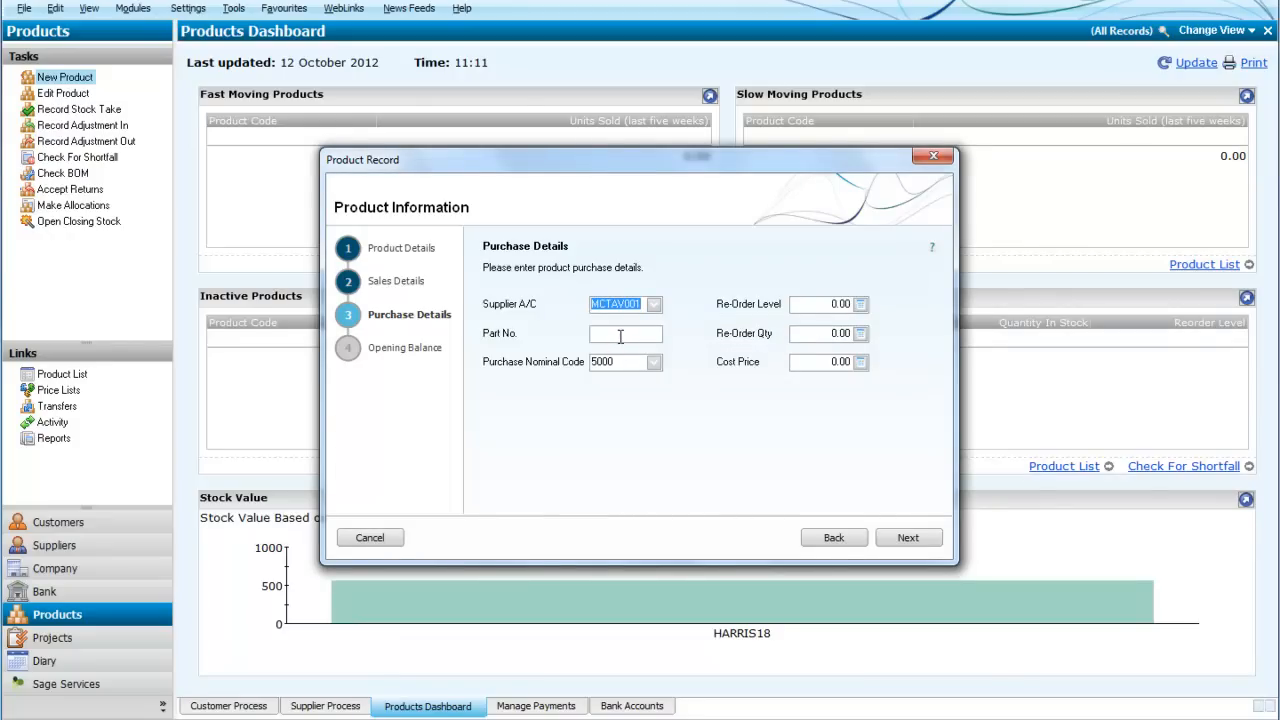
pyautogui.moveTo(645, 361)
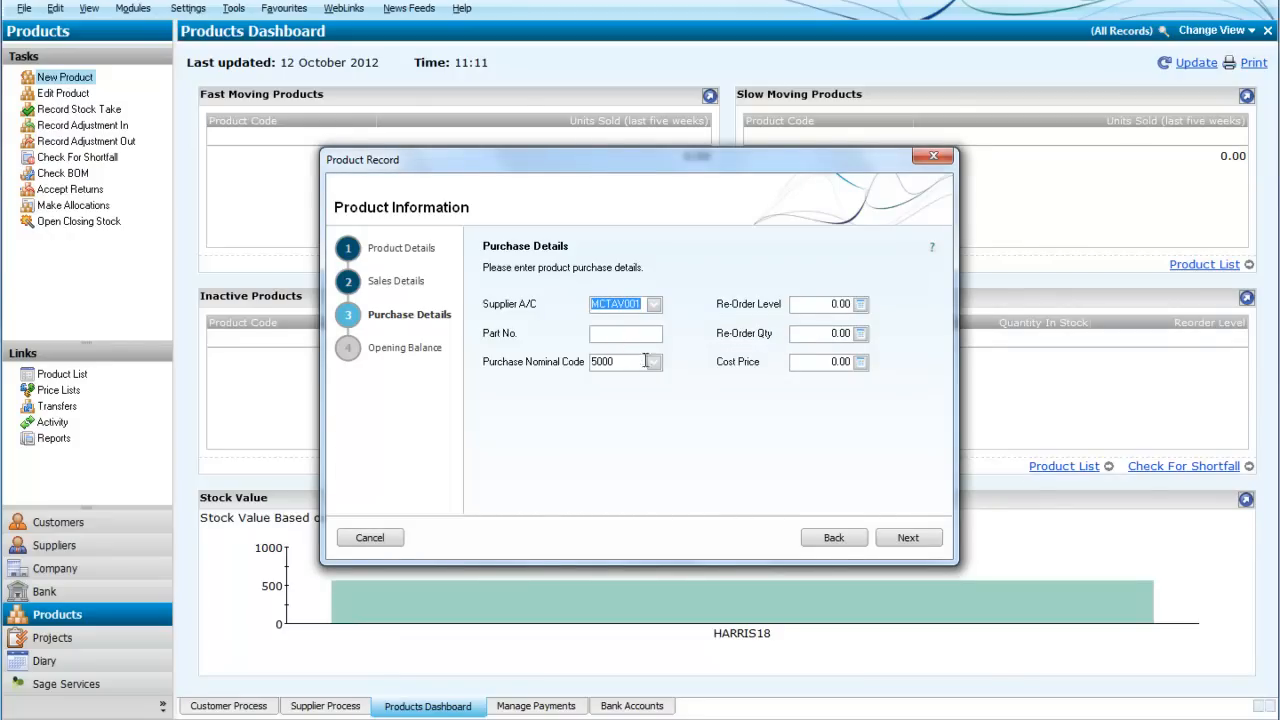
pyautogui.click(654, 362)
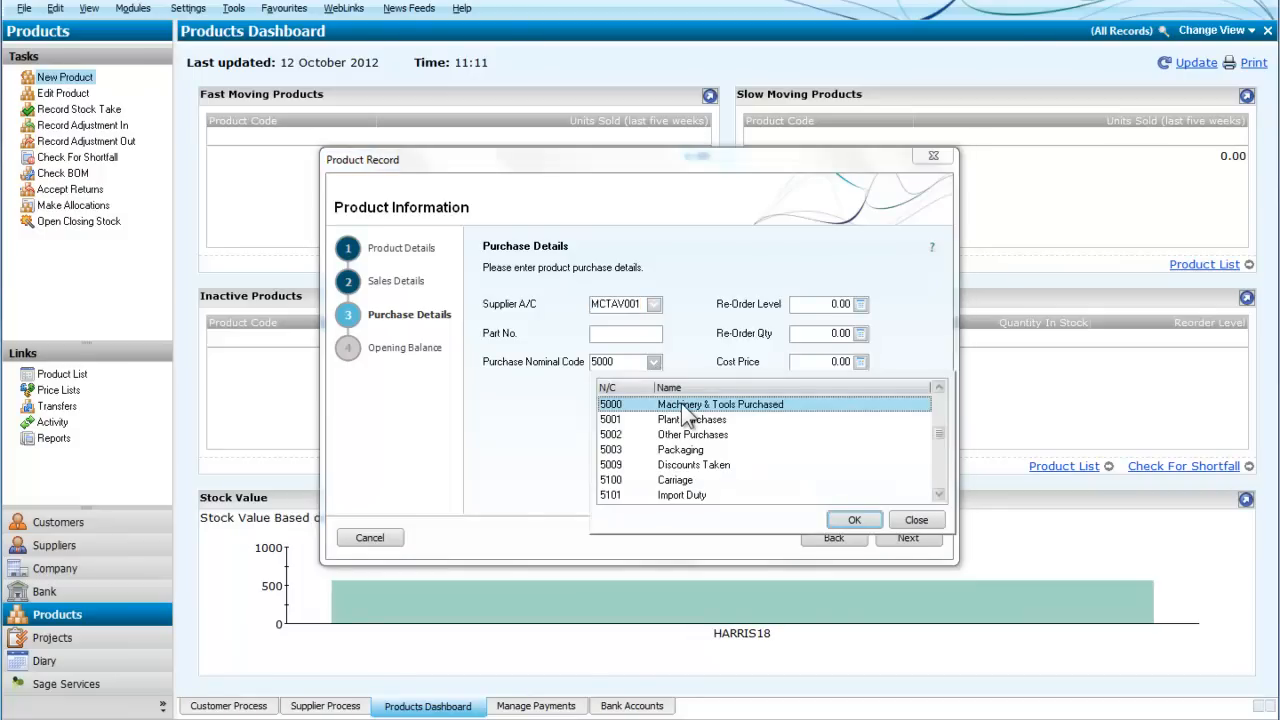
pyautogui.moveTo(854, 519)
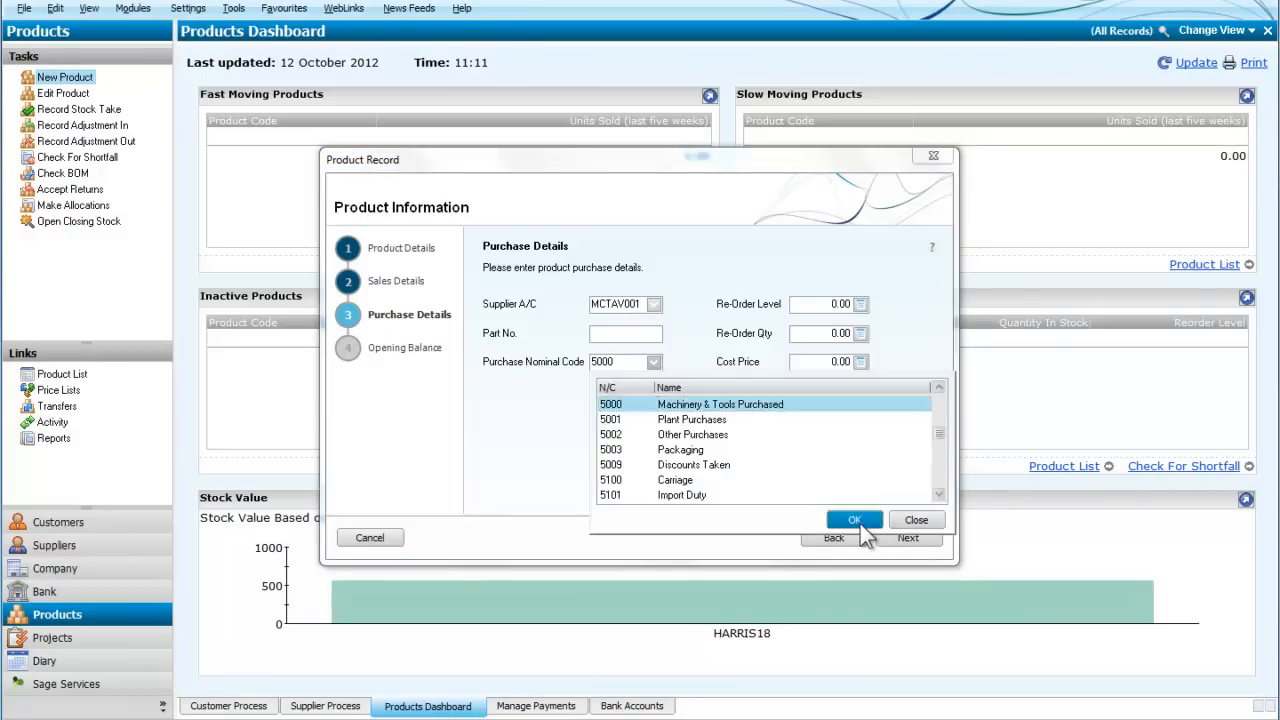
pyautogui.click(854, 519)
pyautogui.write('3')
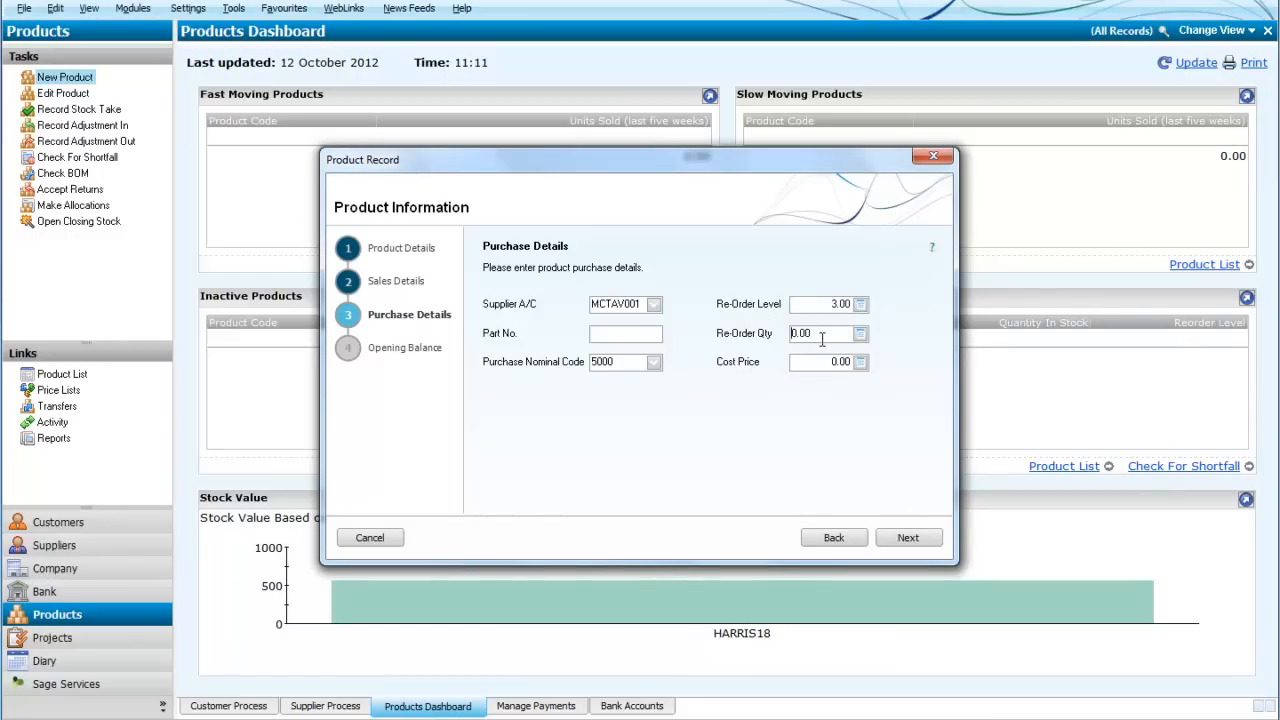
# - Enter re-order level 3, re-order quantity 10 and cost price 100
pyautogui.write('1')
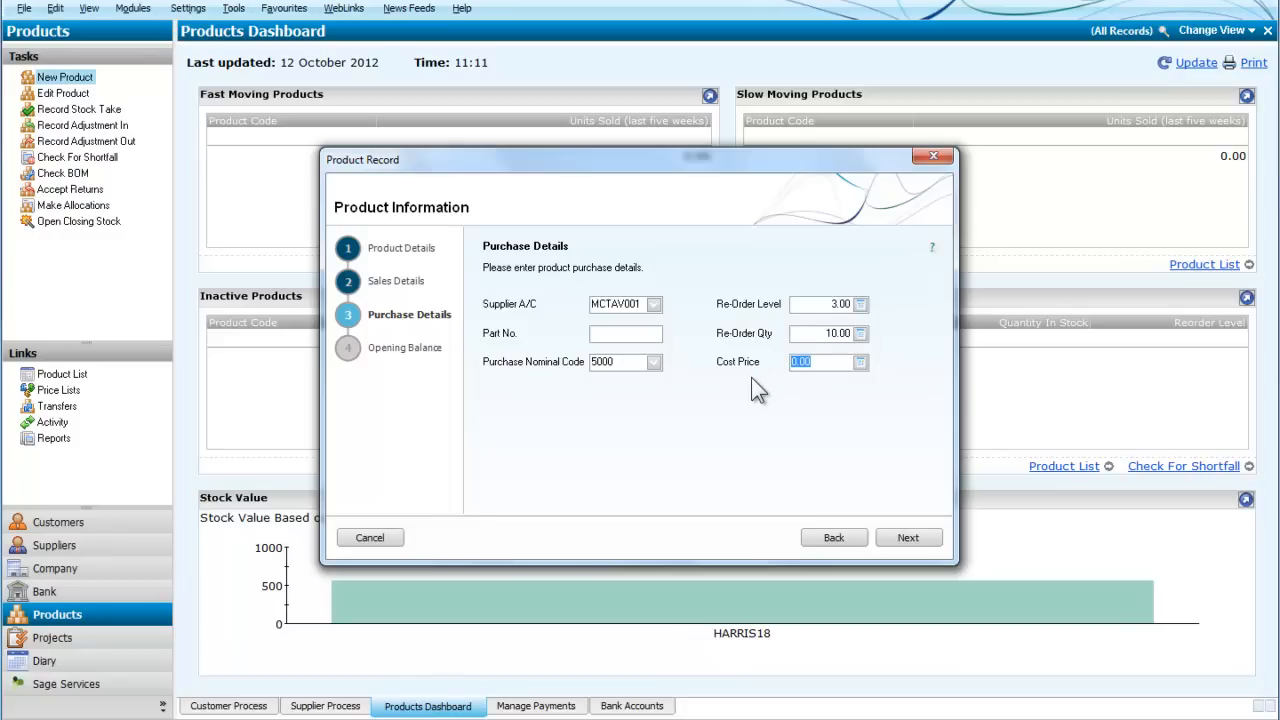
pyautogui.write('100')
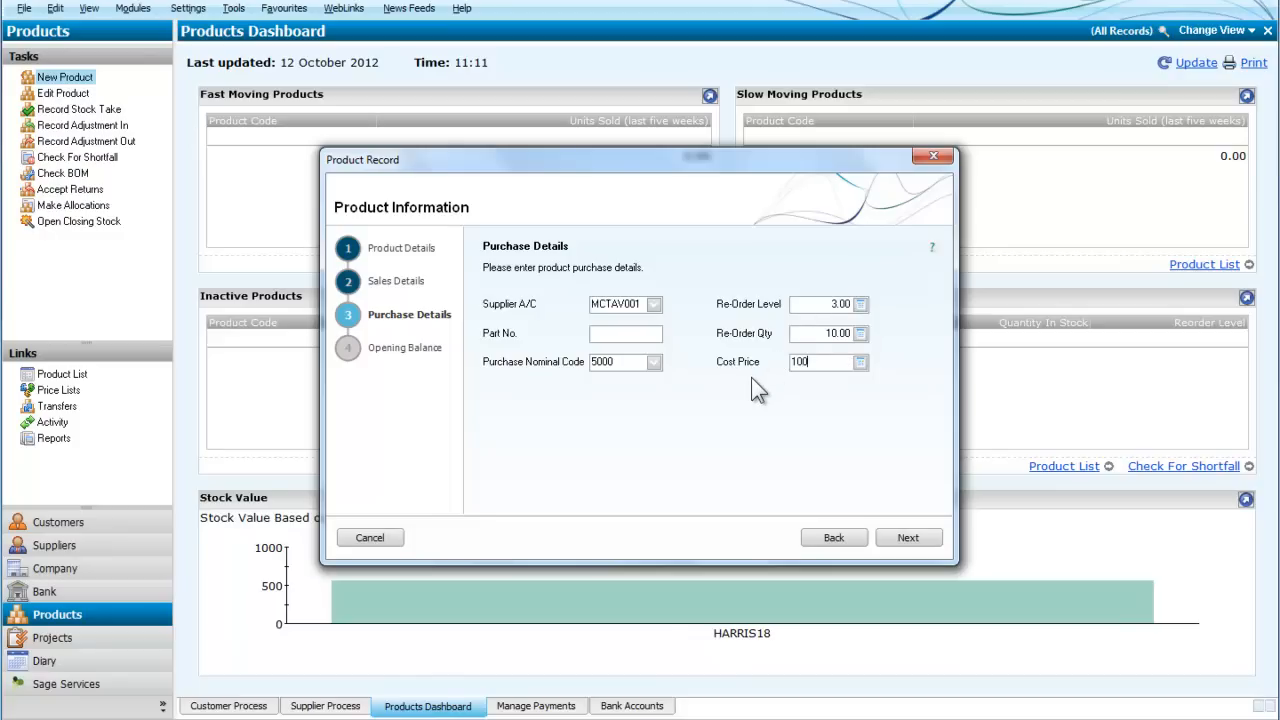
# - Create the product with no opening balance entered
pyautogui.click(908, 537)
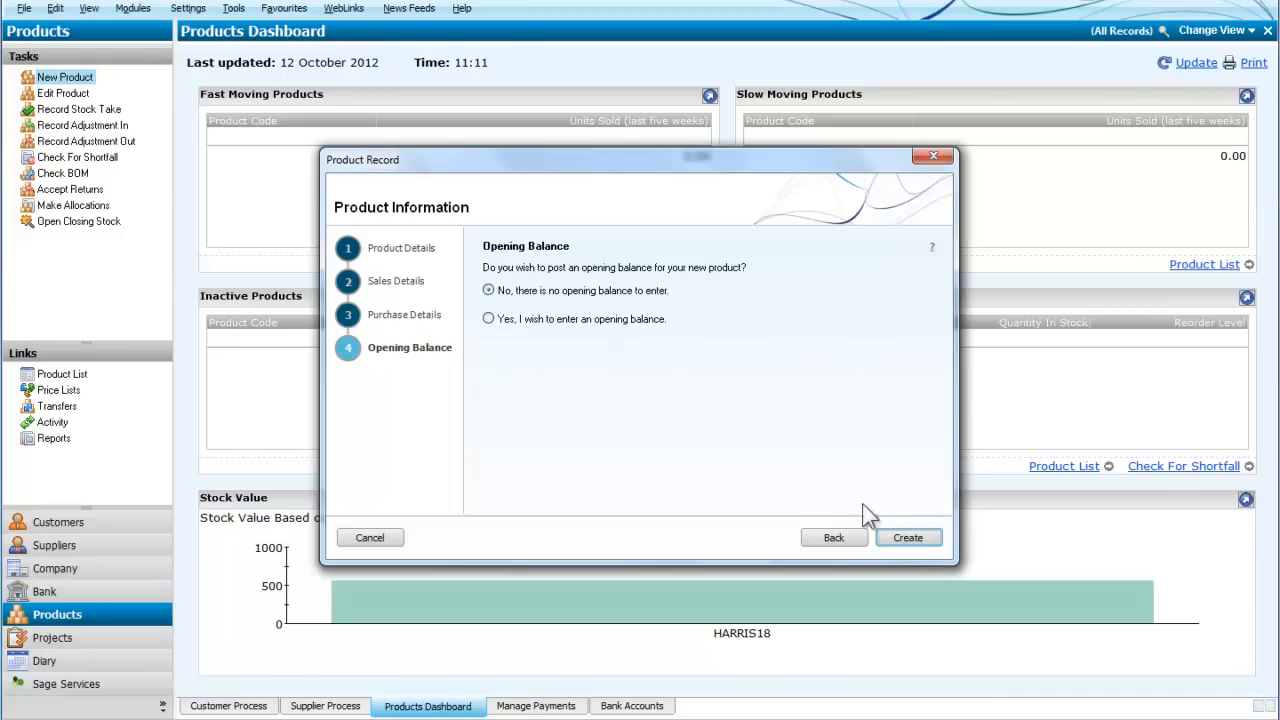
pyautogui.moveTo(570, 290)
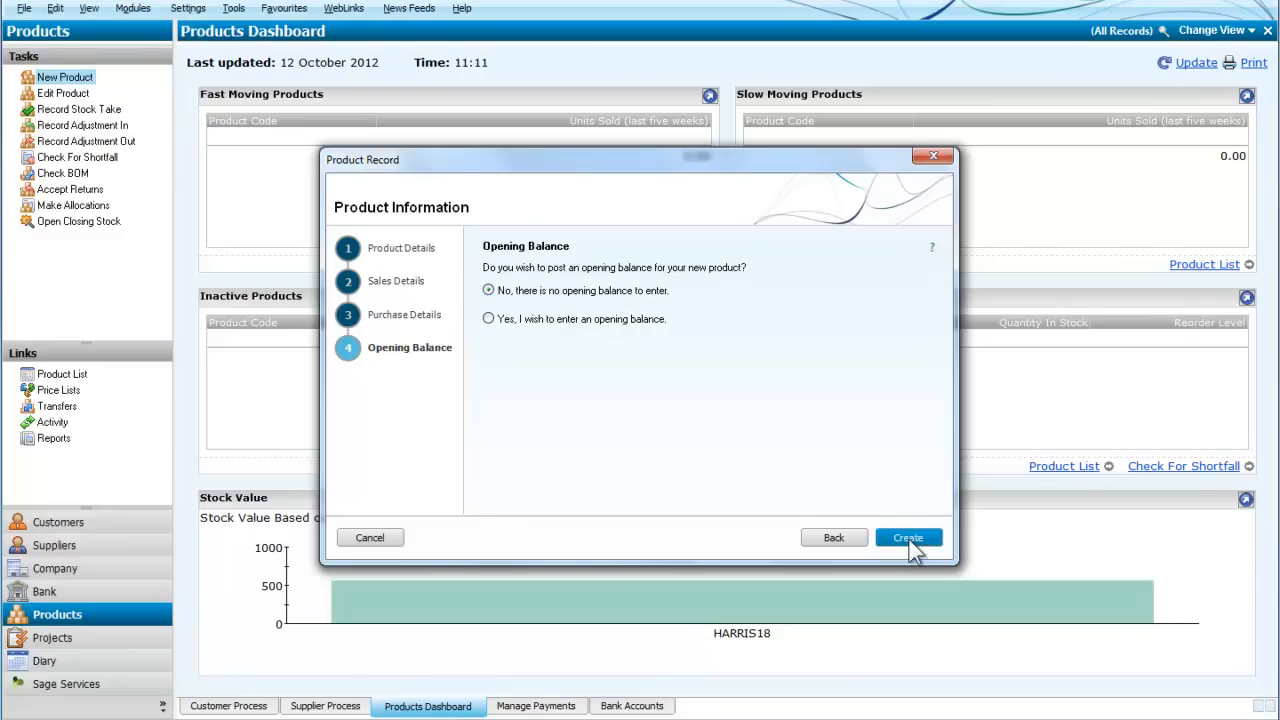
pyautogui.click(907, 537)
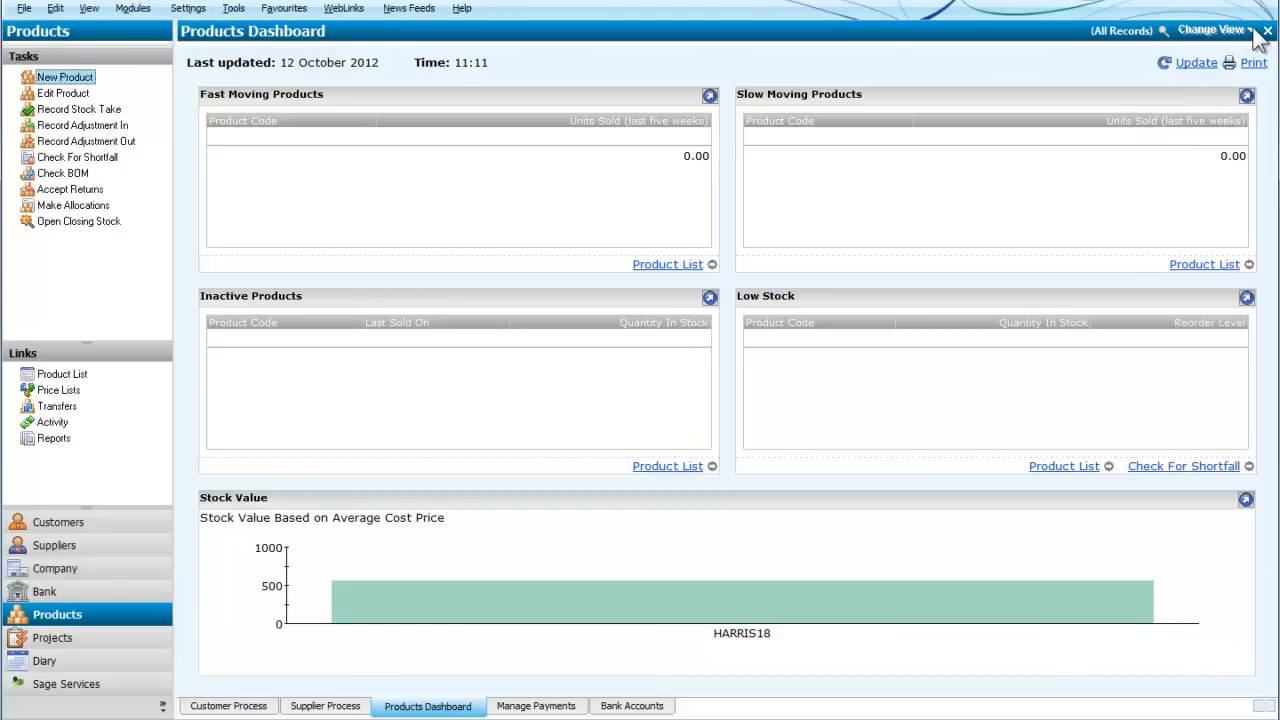
# - Change the view to the full Products list showing MCTCHAINSAW at 210.00
pyautogui.click(1210, 30)
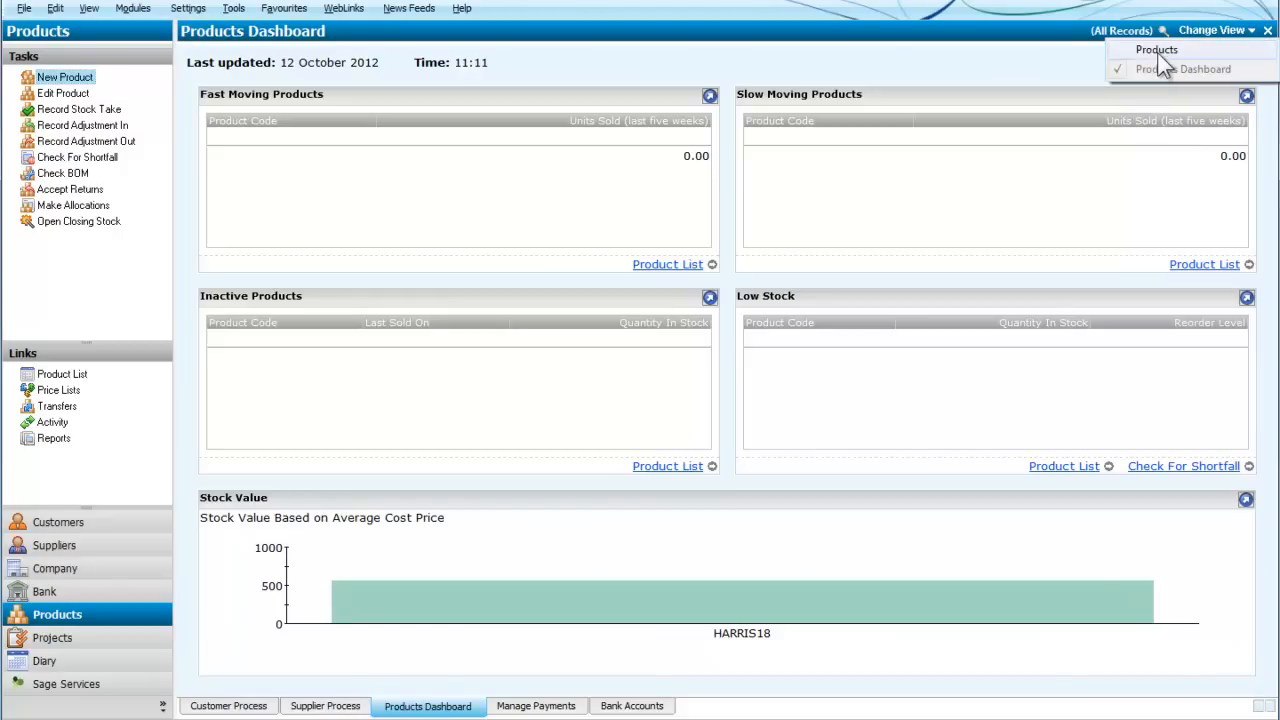
pyautogui.click(1156, 49)
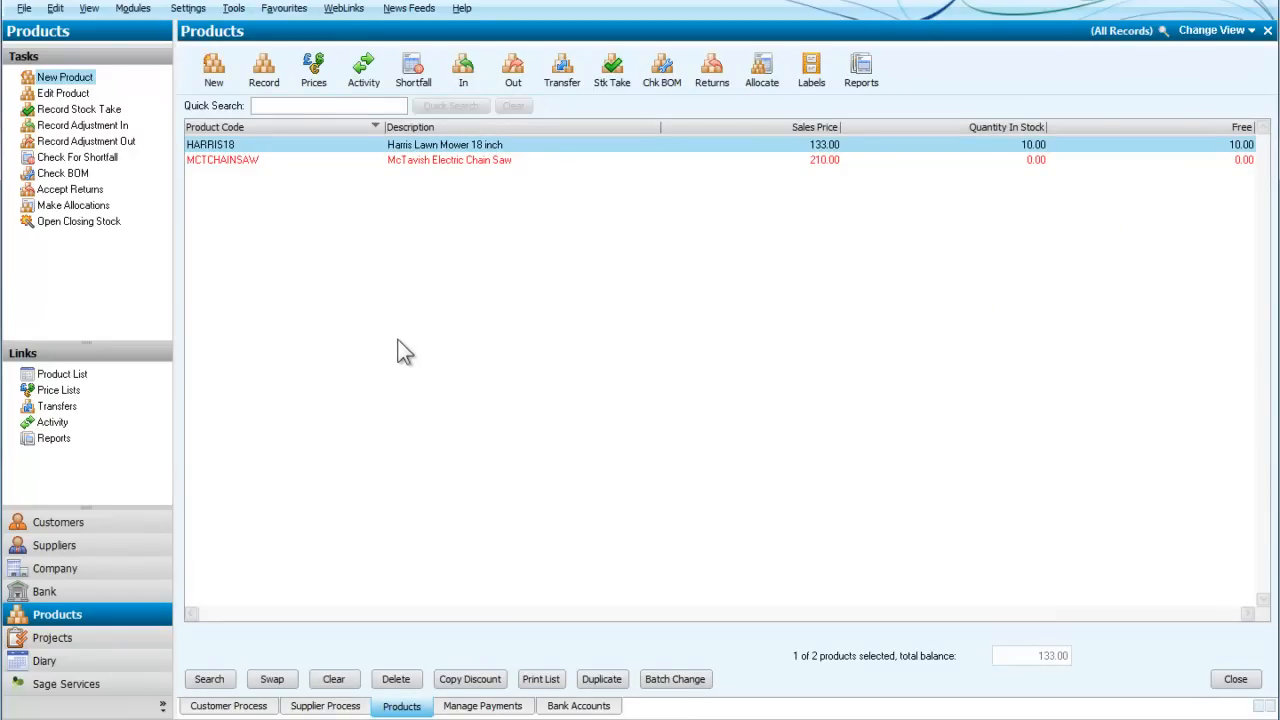
pyautogui.moveTo(344, 303)
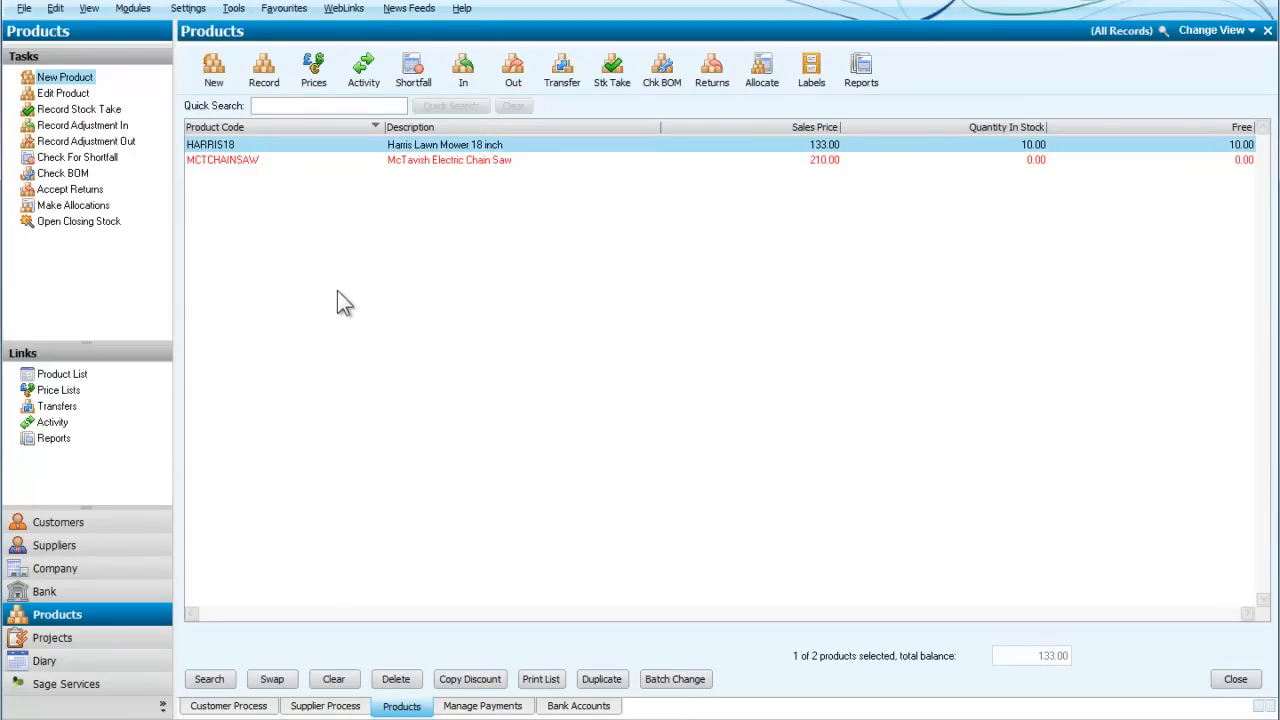
pyautogui.moveTo(530, 162)
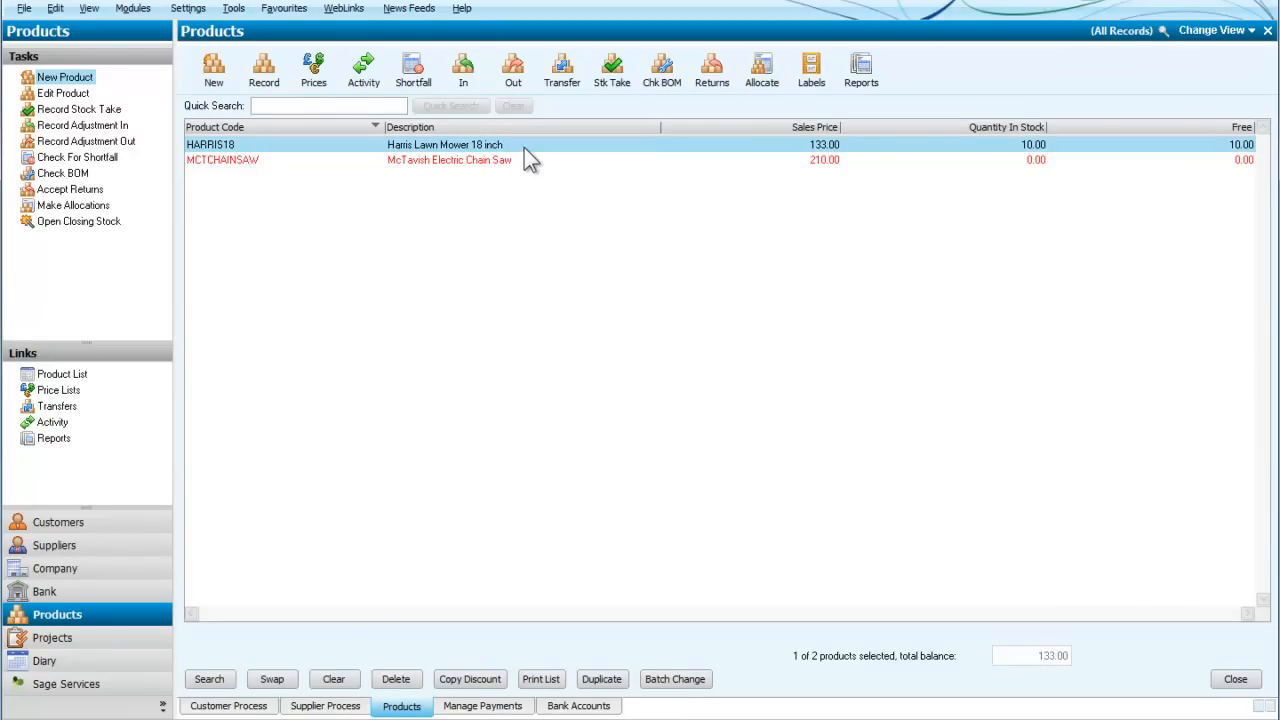
pyautogui.moveTo(560, 150)
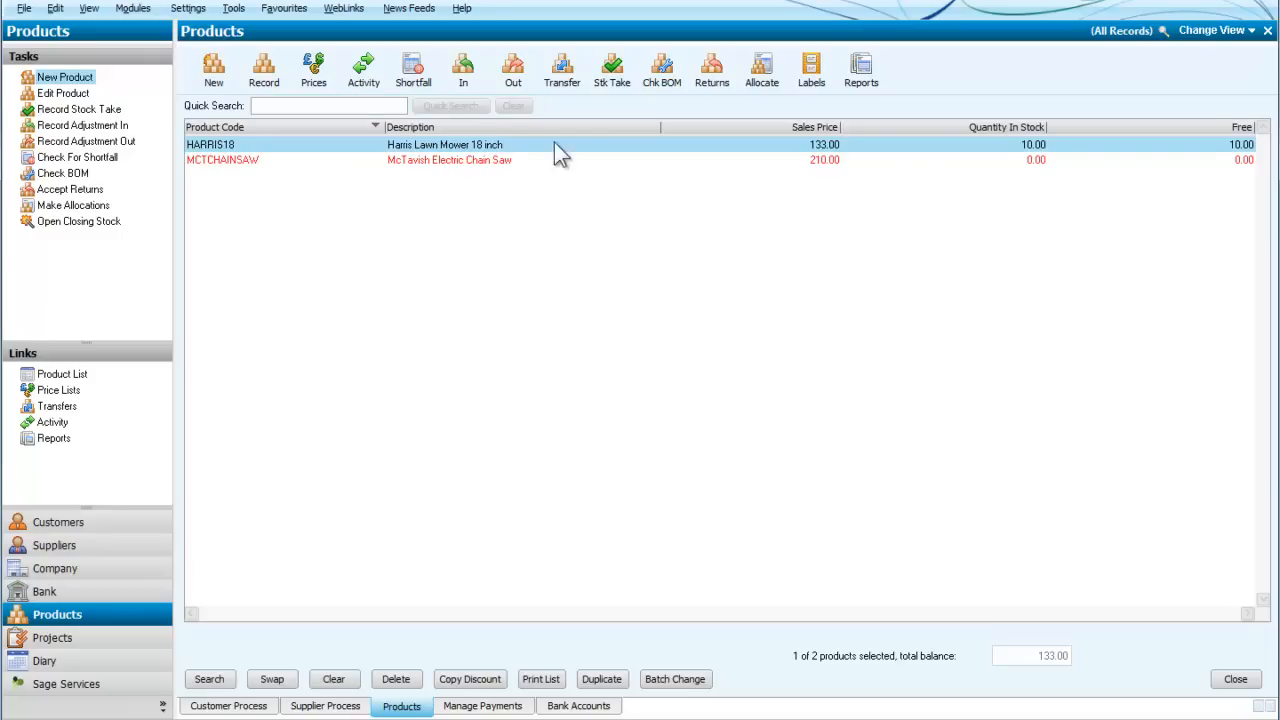
pyautogui.moveTo(1014, 157)
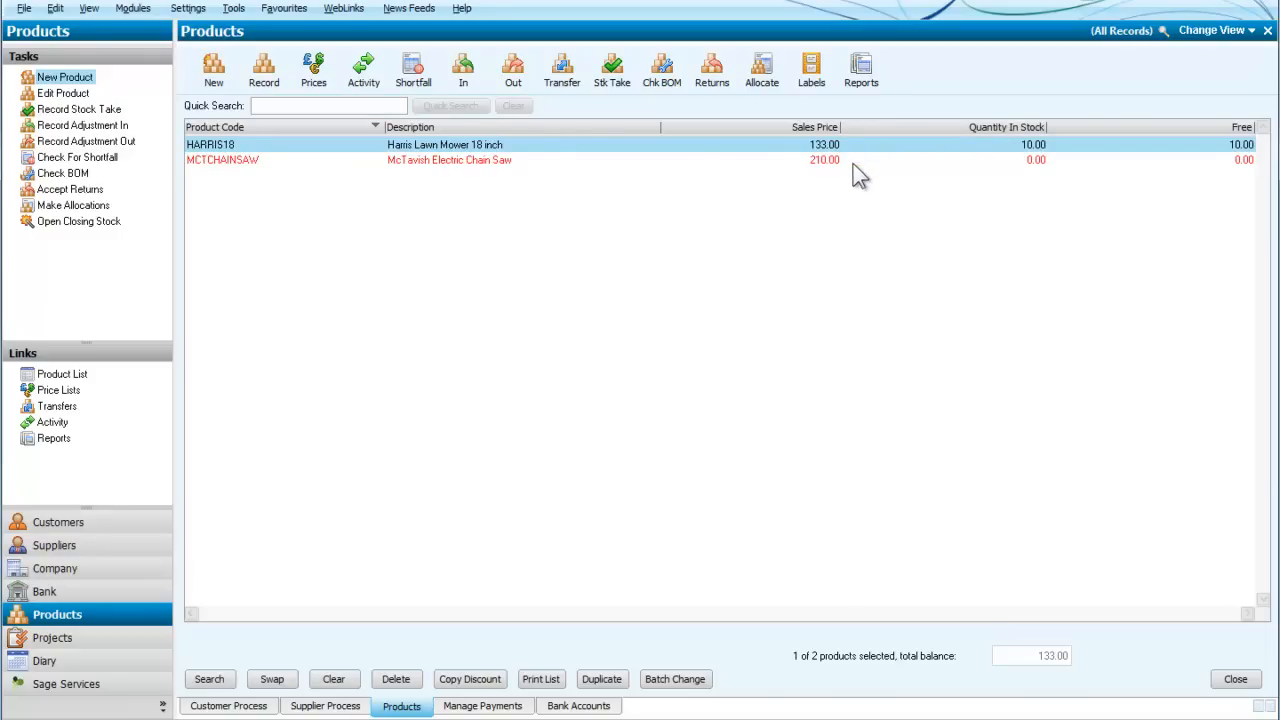
pyautogui.moveTo(280, 172)
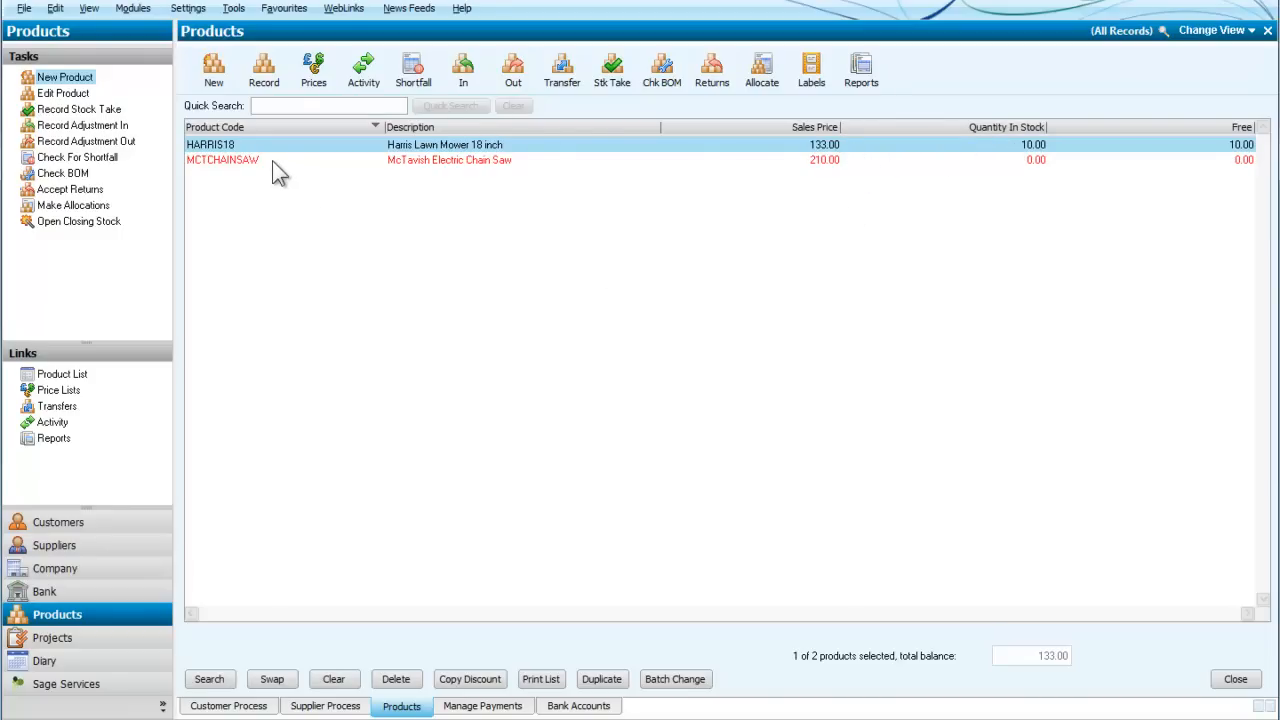
pyautogui.moveTo(448, 186)
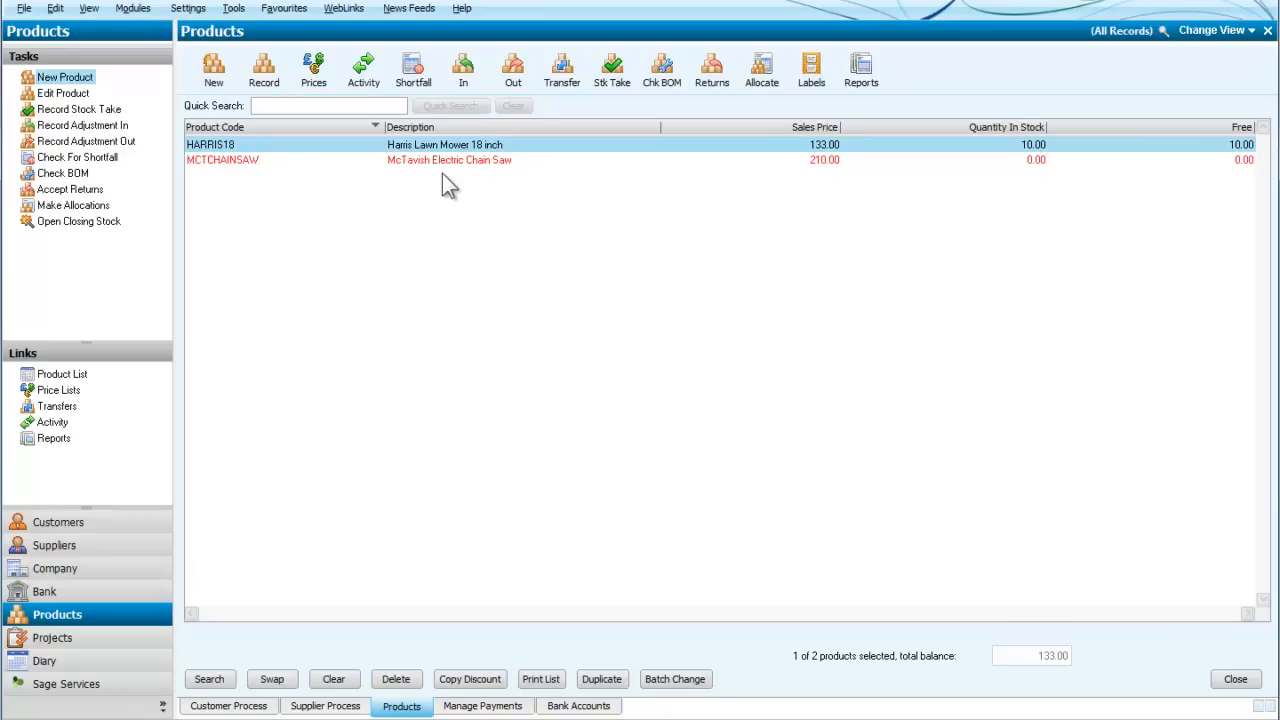
pyautogui.moveTo(781, 188)
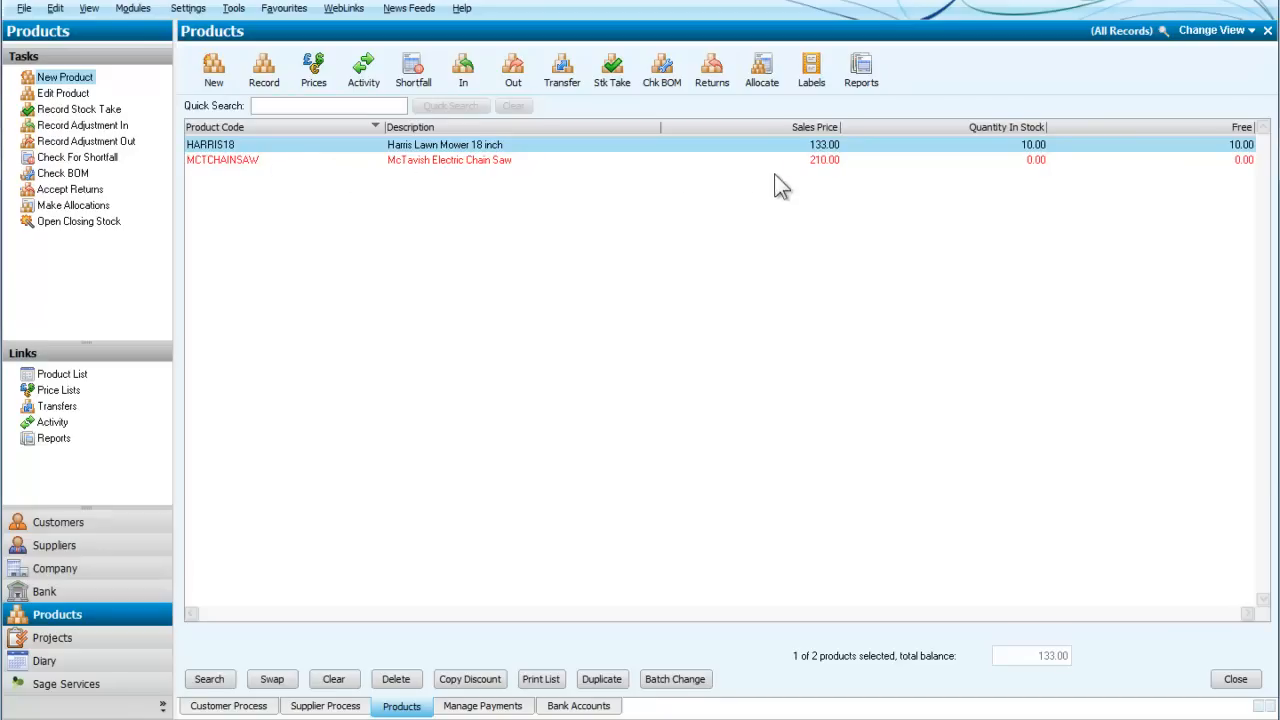
pyautogui.moveTo(767, 188)
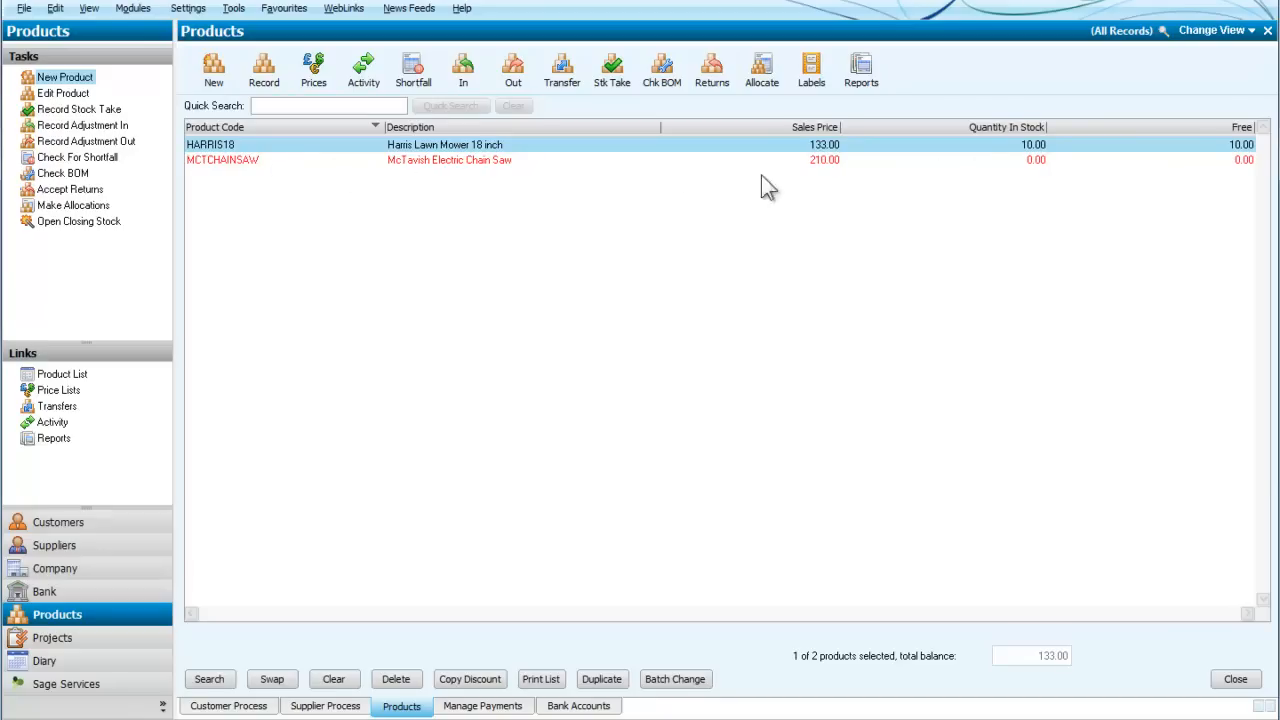
pyautogui.moveTo(528, 175)
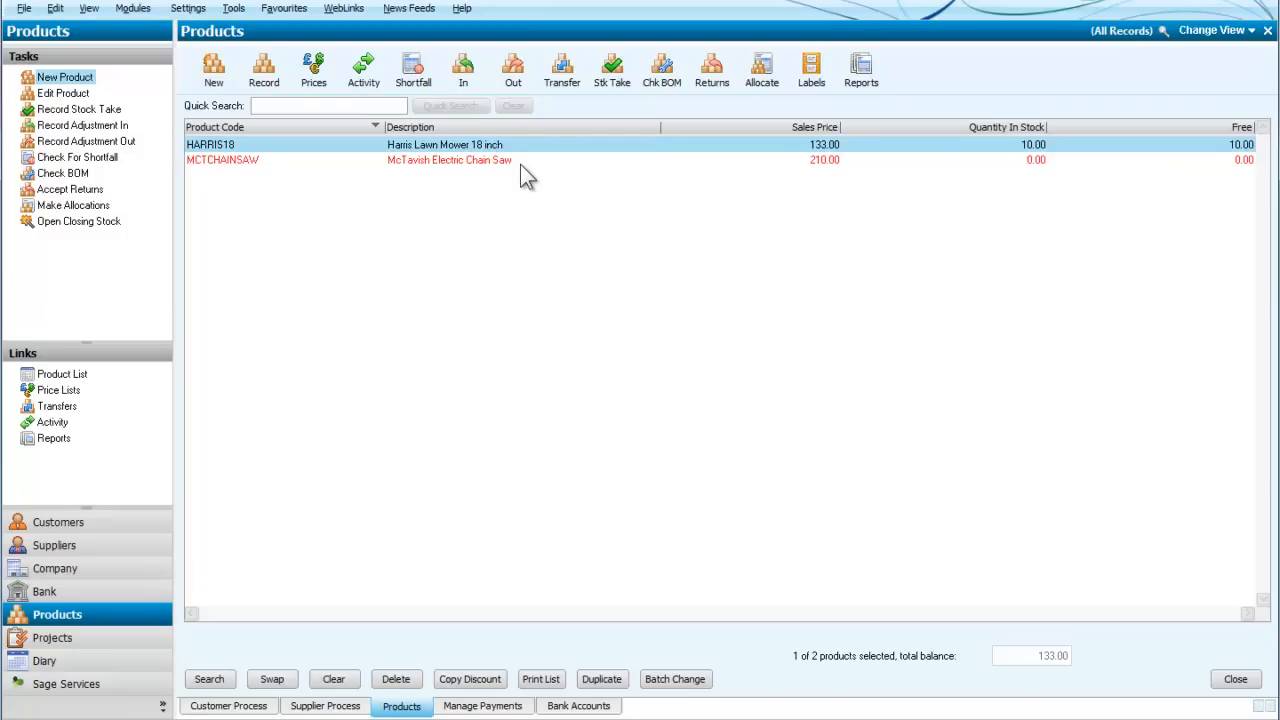
pyautogui.moveTo(540, 273)
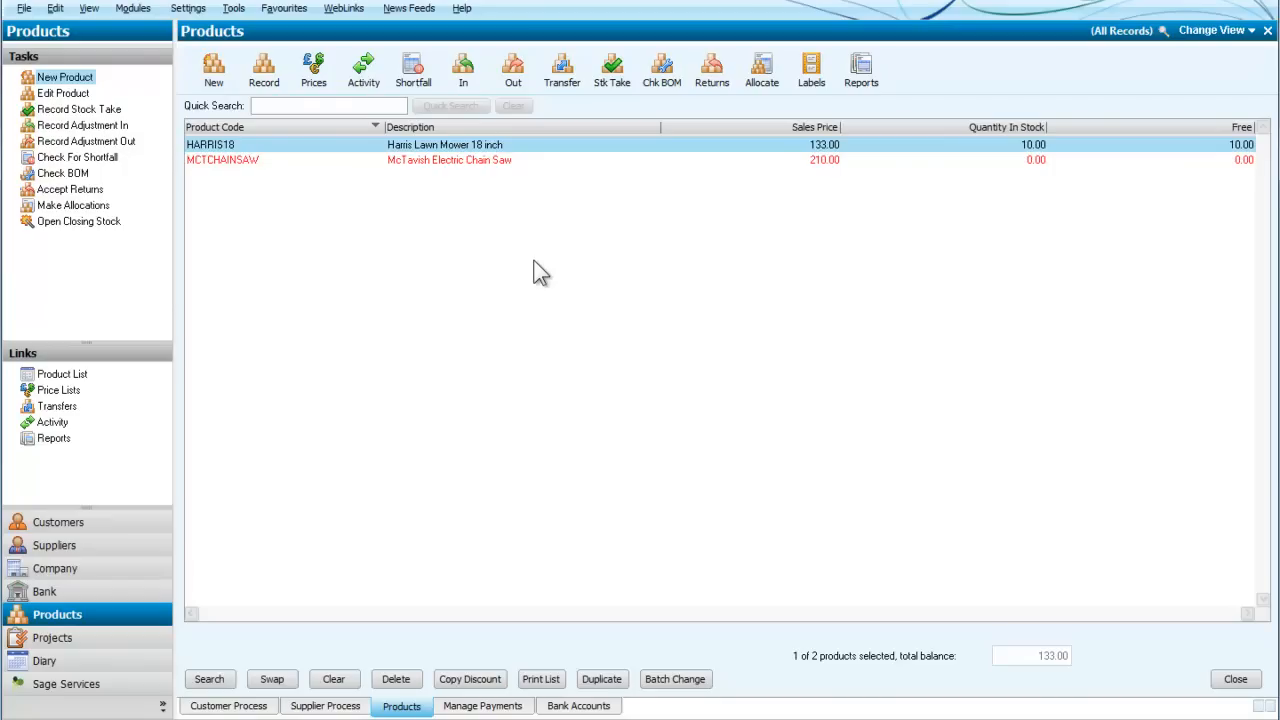
pyautogui.moveTo(514, 264)
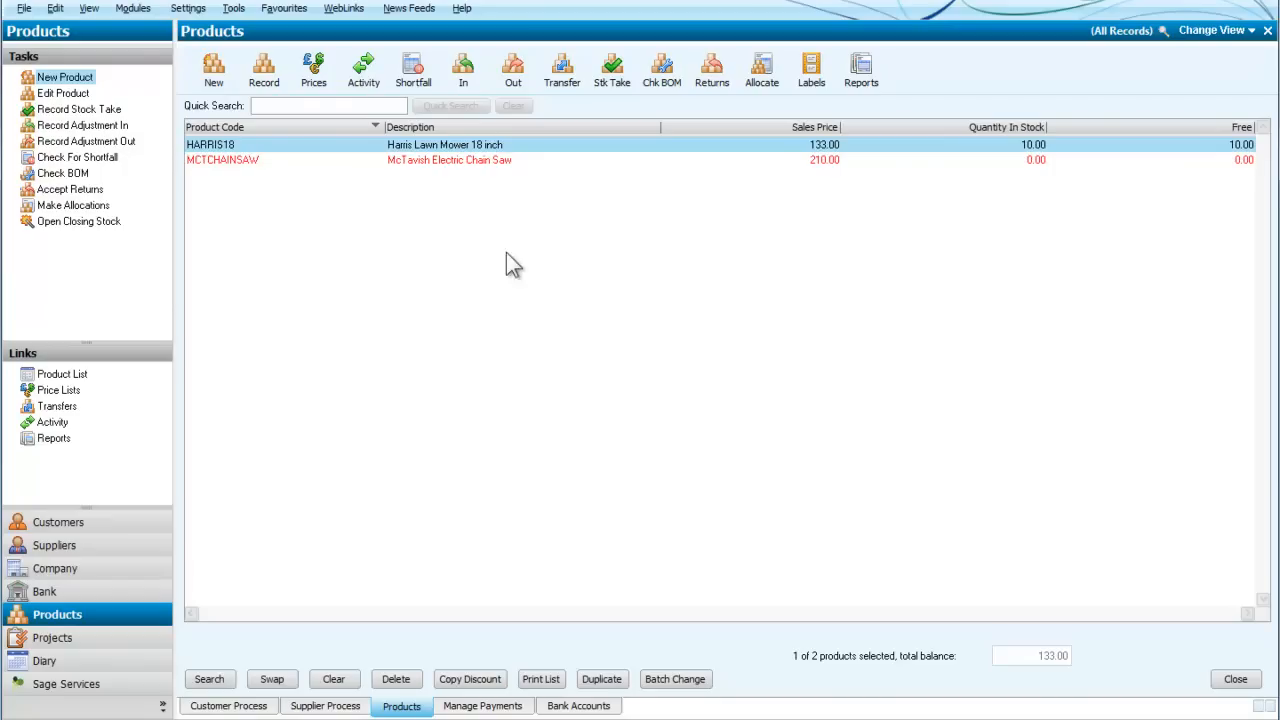
pyautogui.moveTo(491, 266)
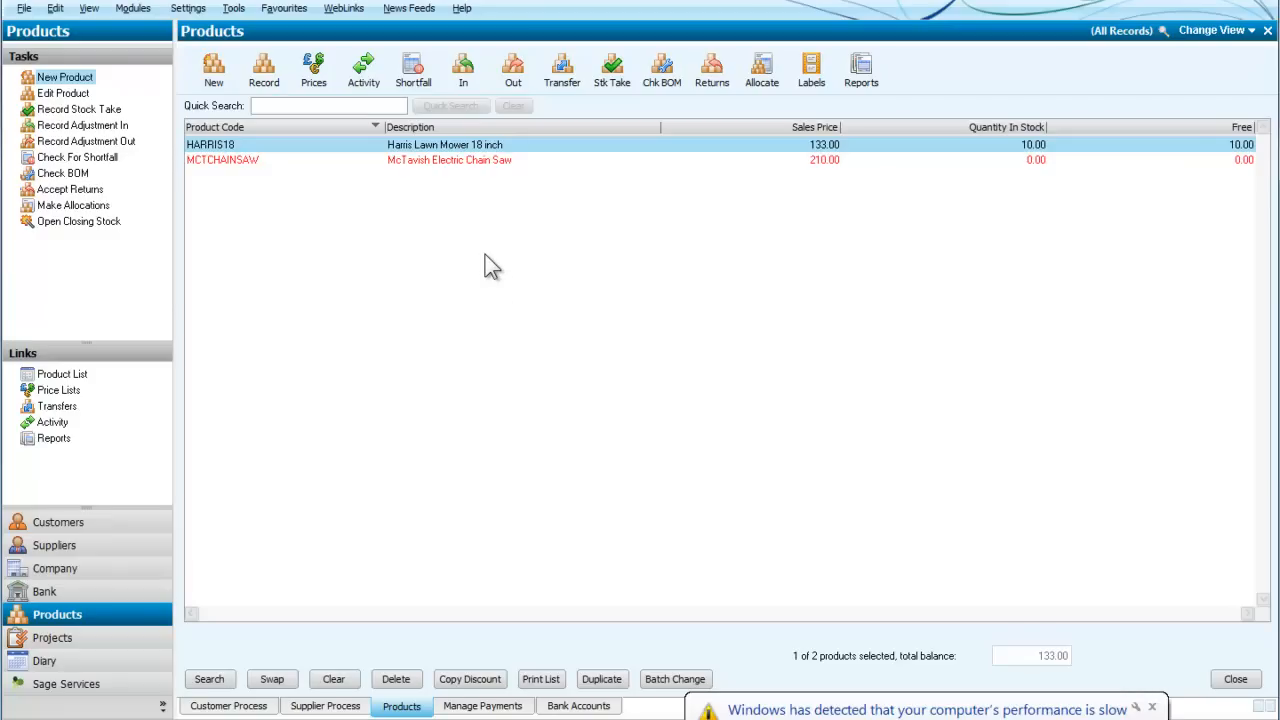
pyautogui.moveTo(483, 249)
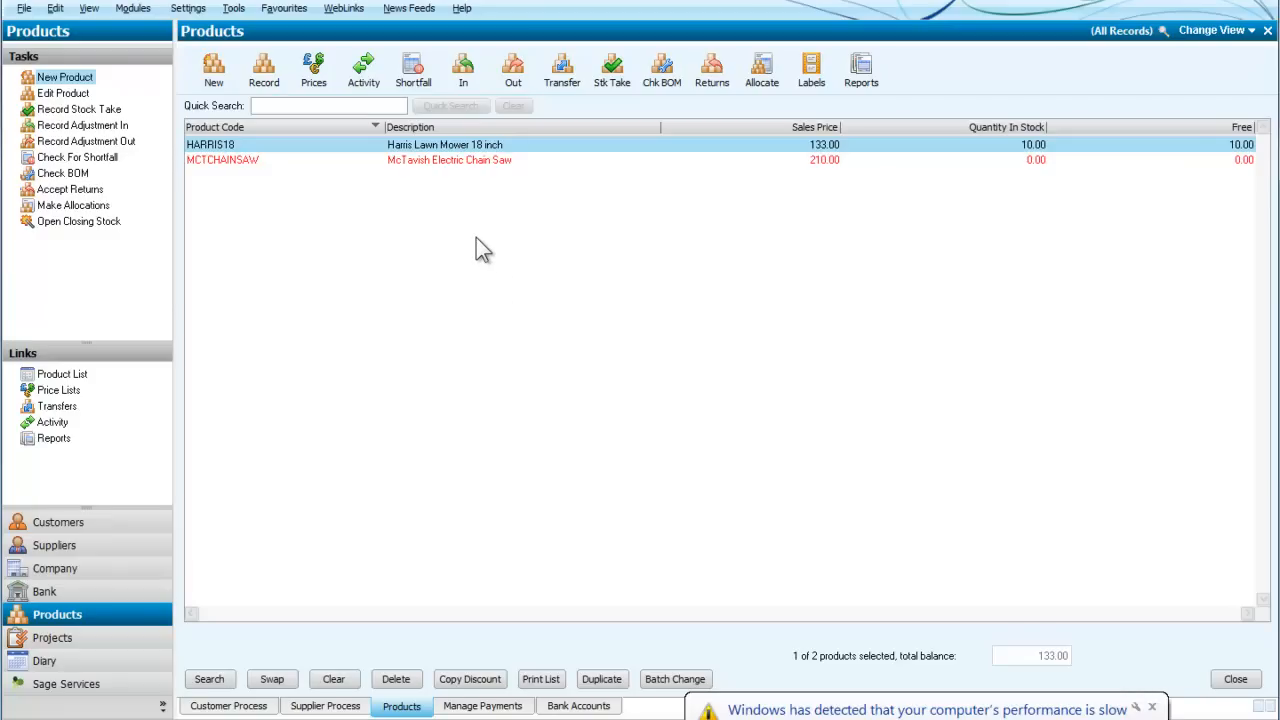